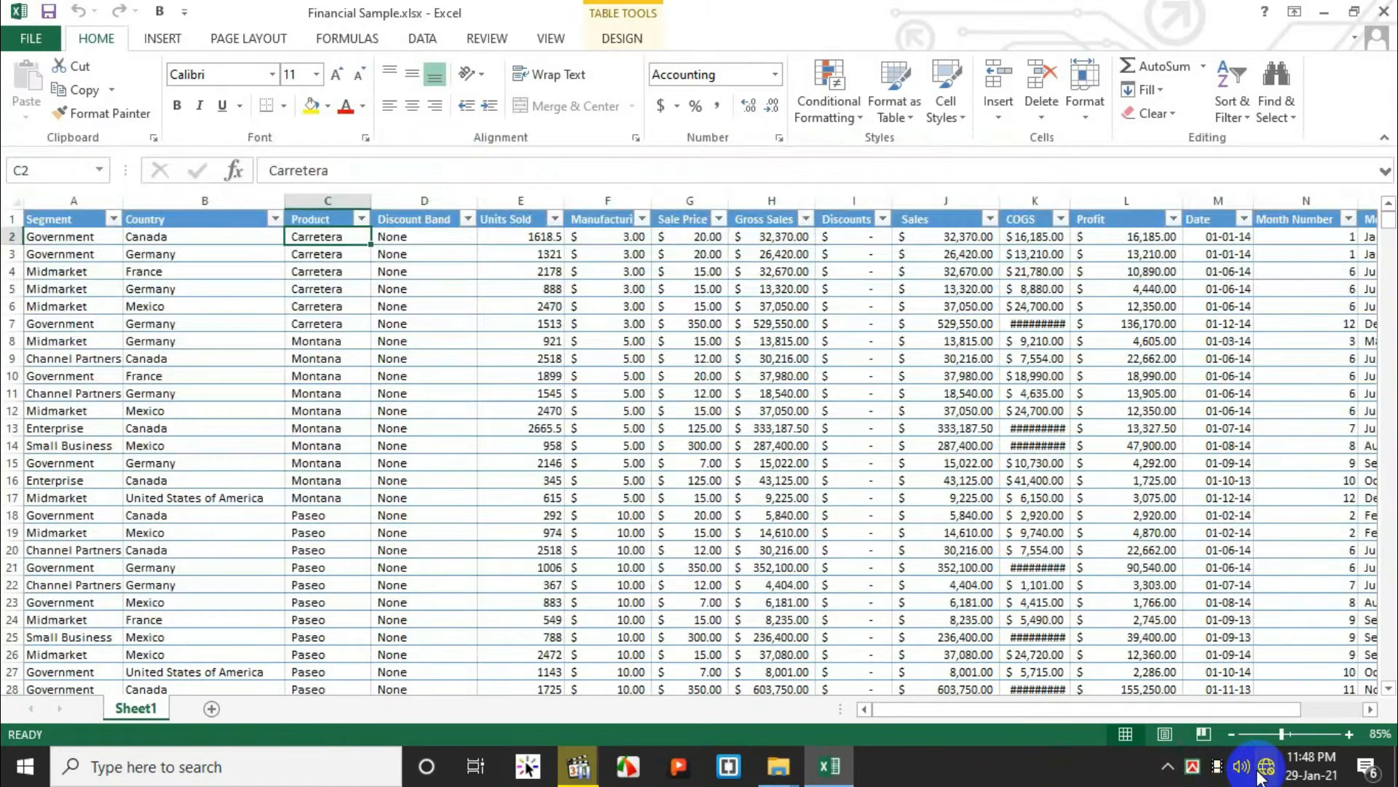
Step: Scroll the Financial Sample table down to the rows around 540 and select a cell there
scroll(down, 3)
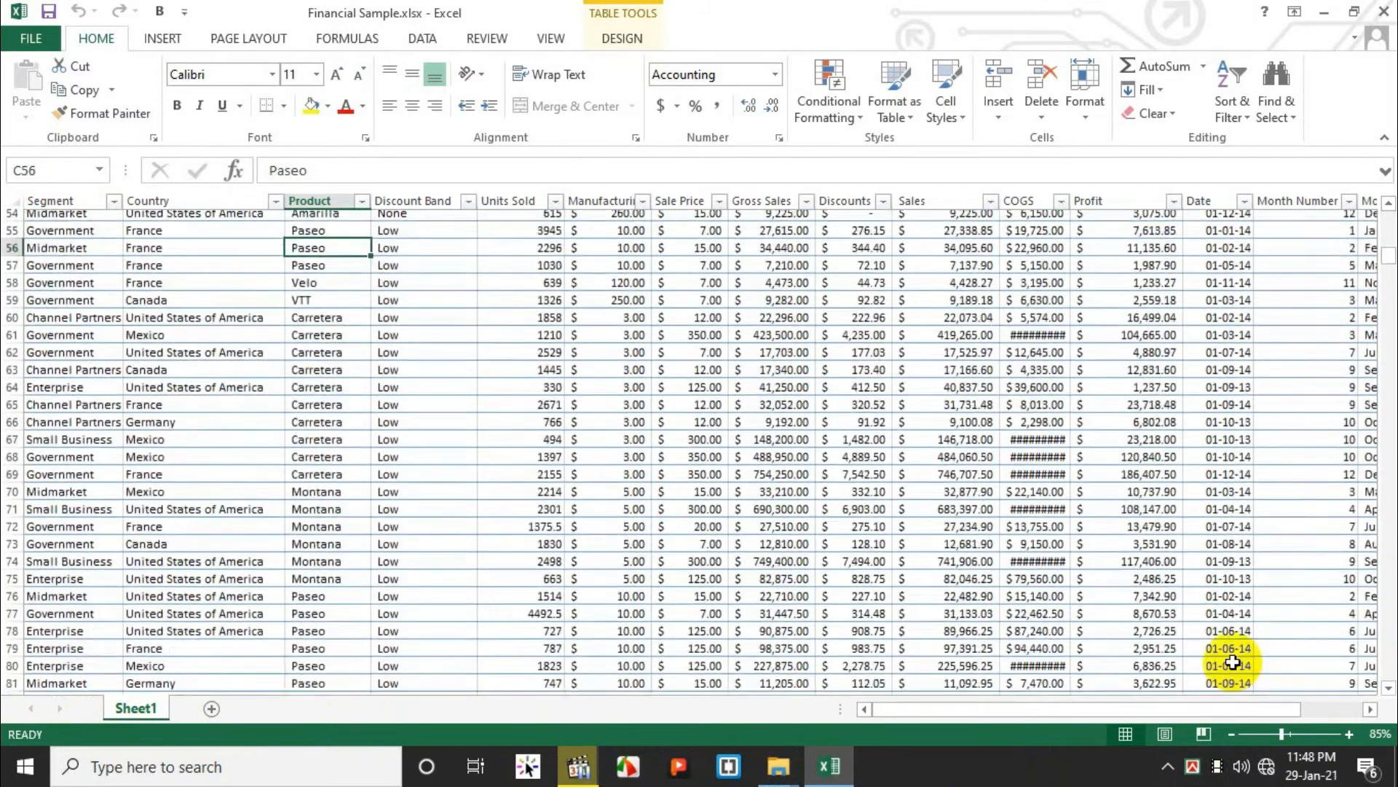
scroll(down, 3)
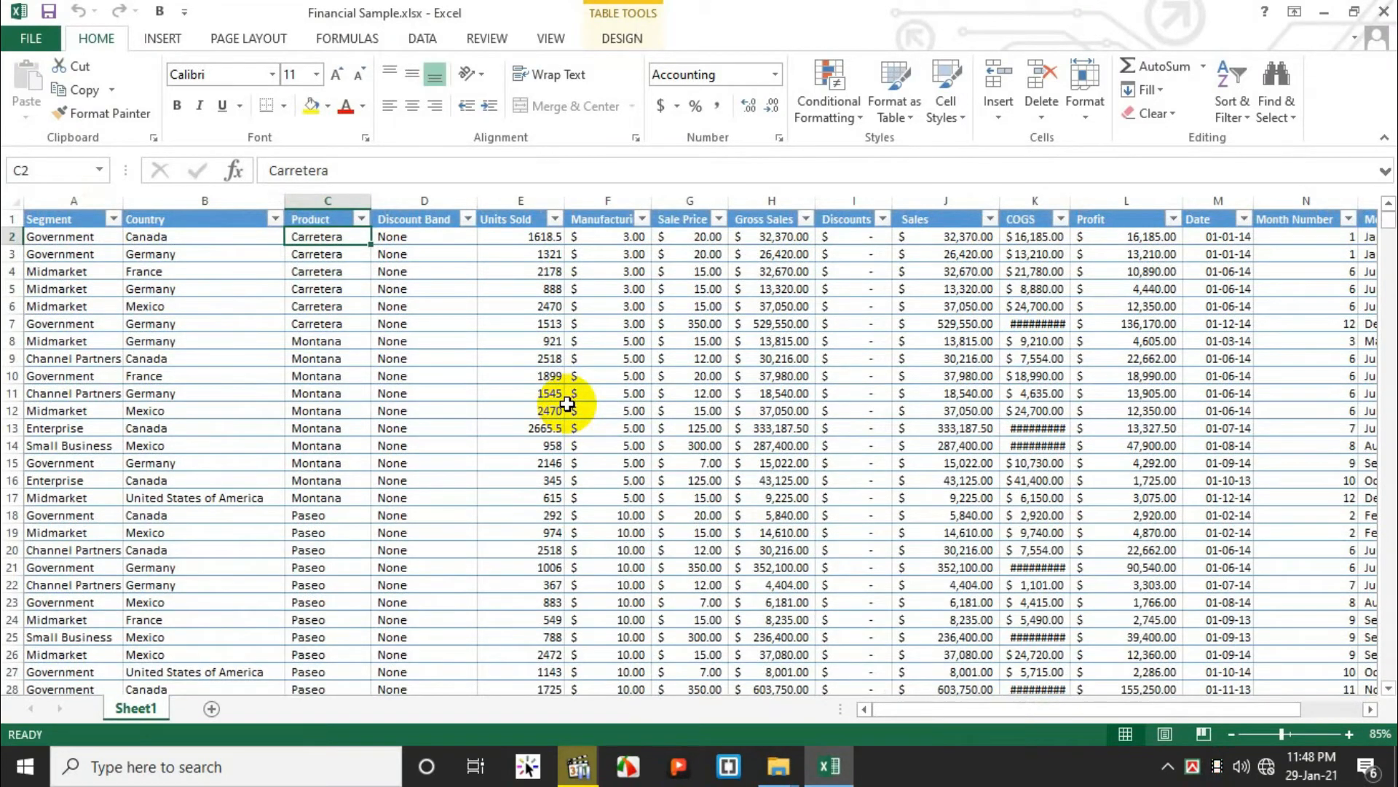
click(66, 219)
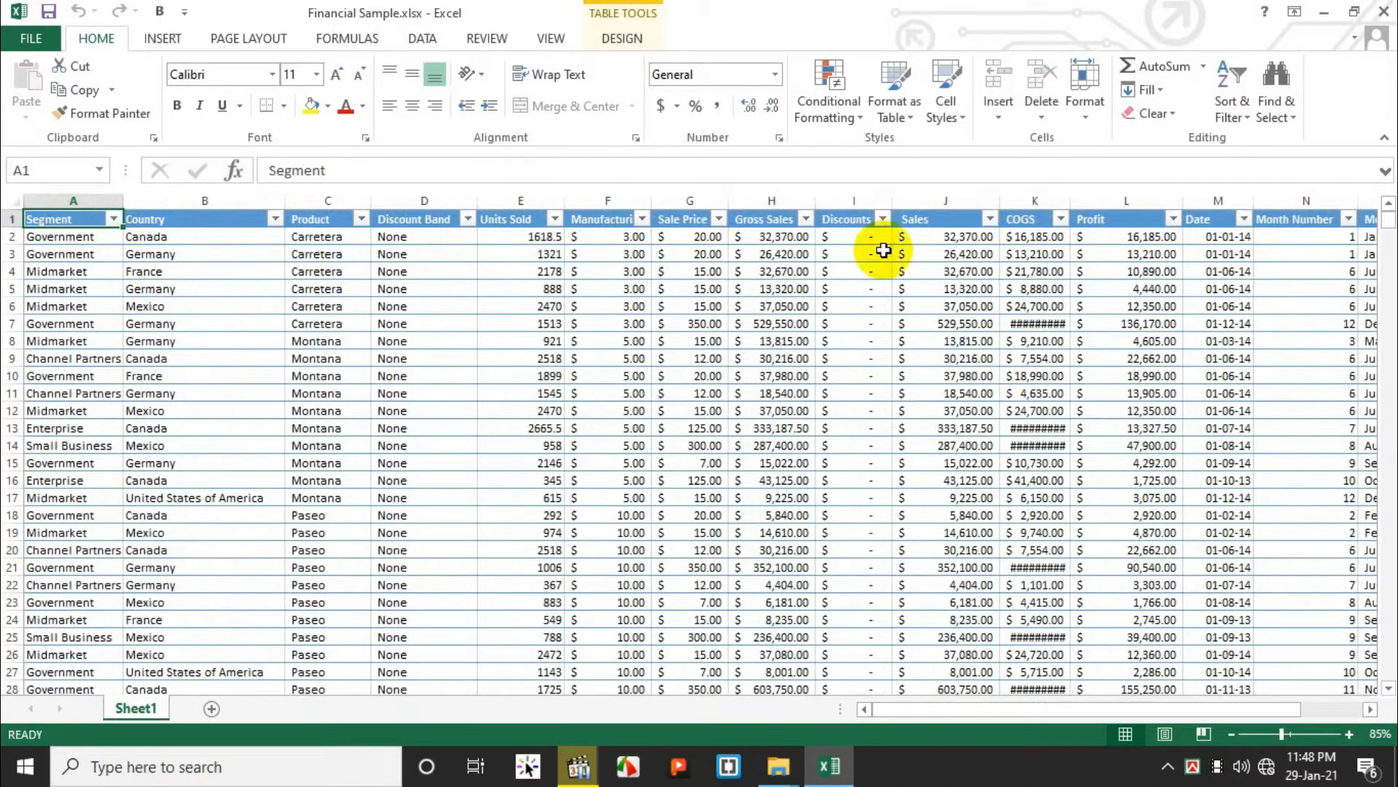
scroll(down, 3)
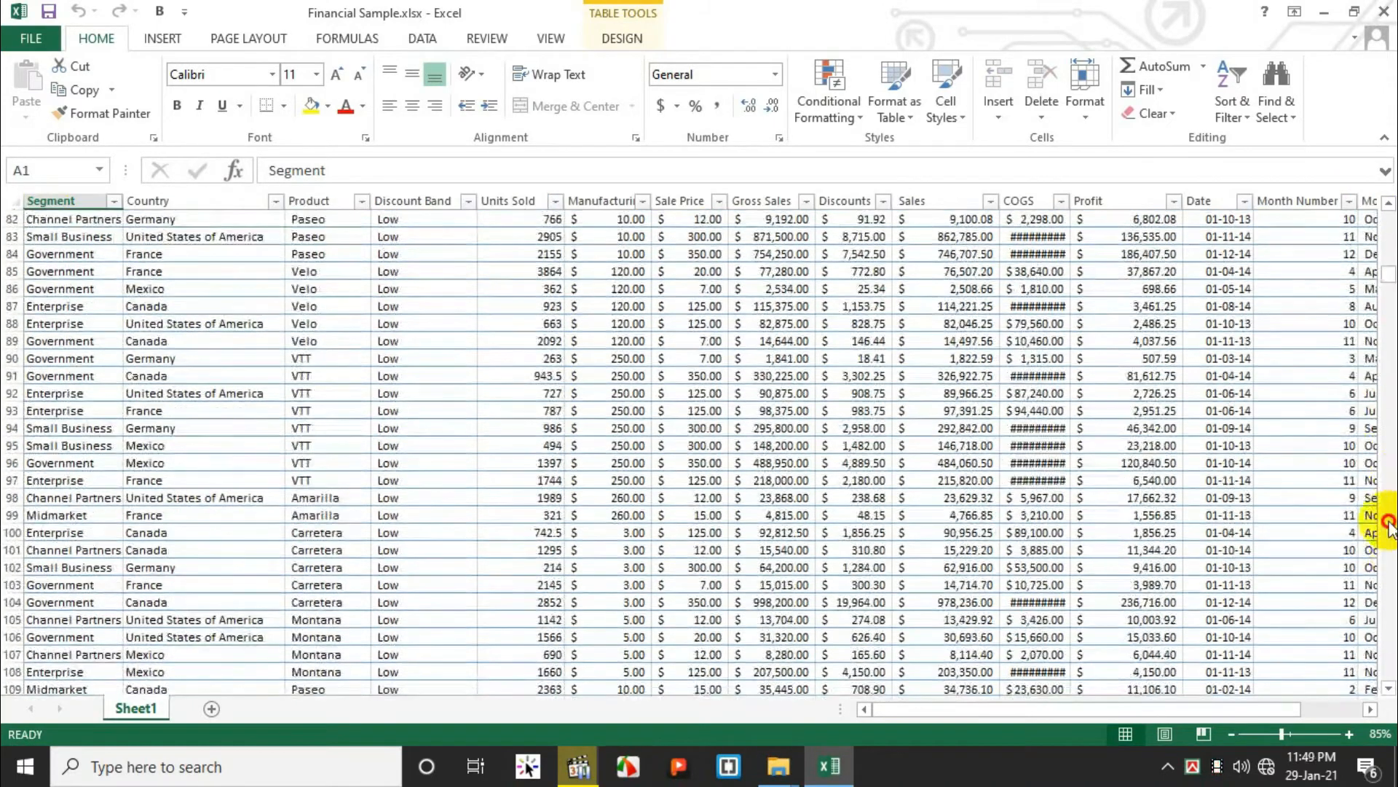
scroll(down, 3)
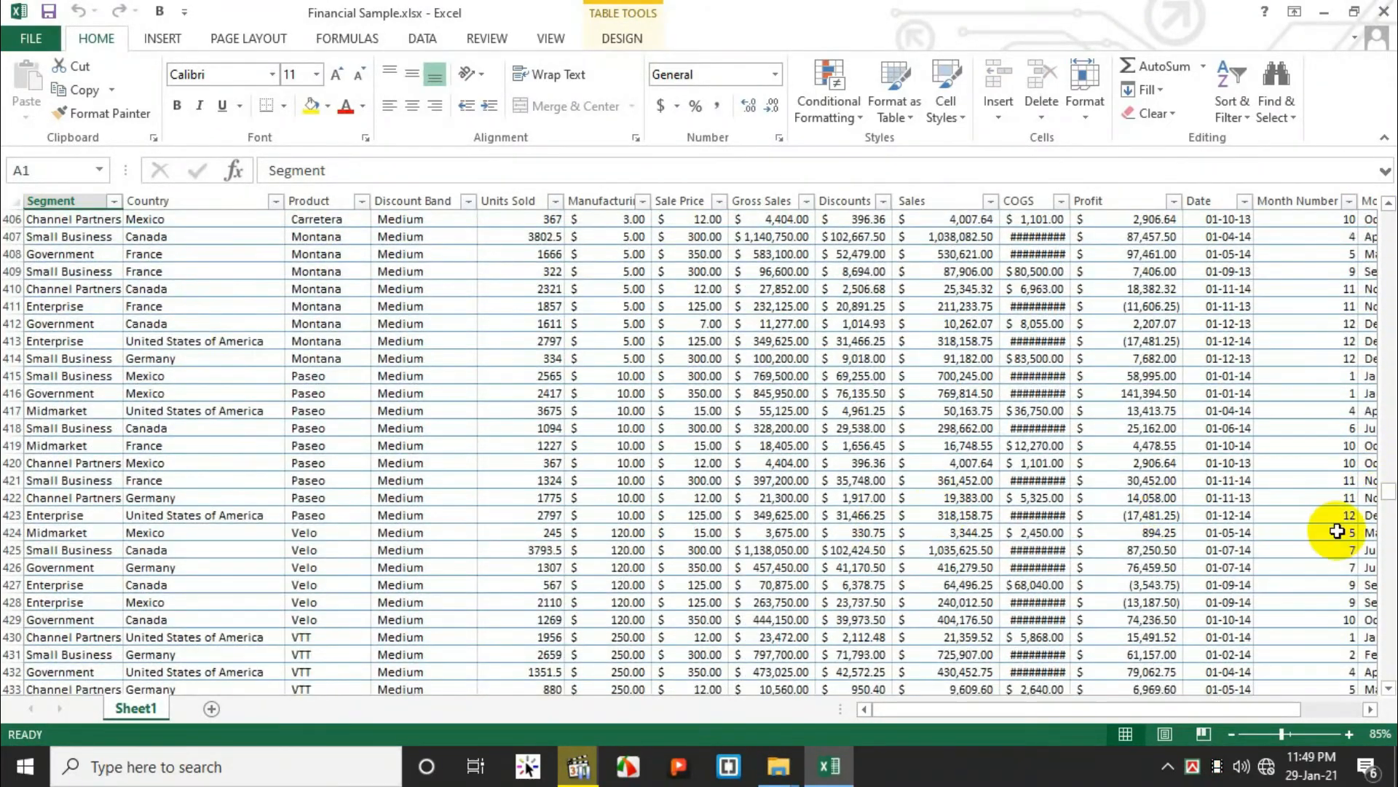
scroll(down, 3)
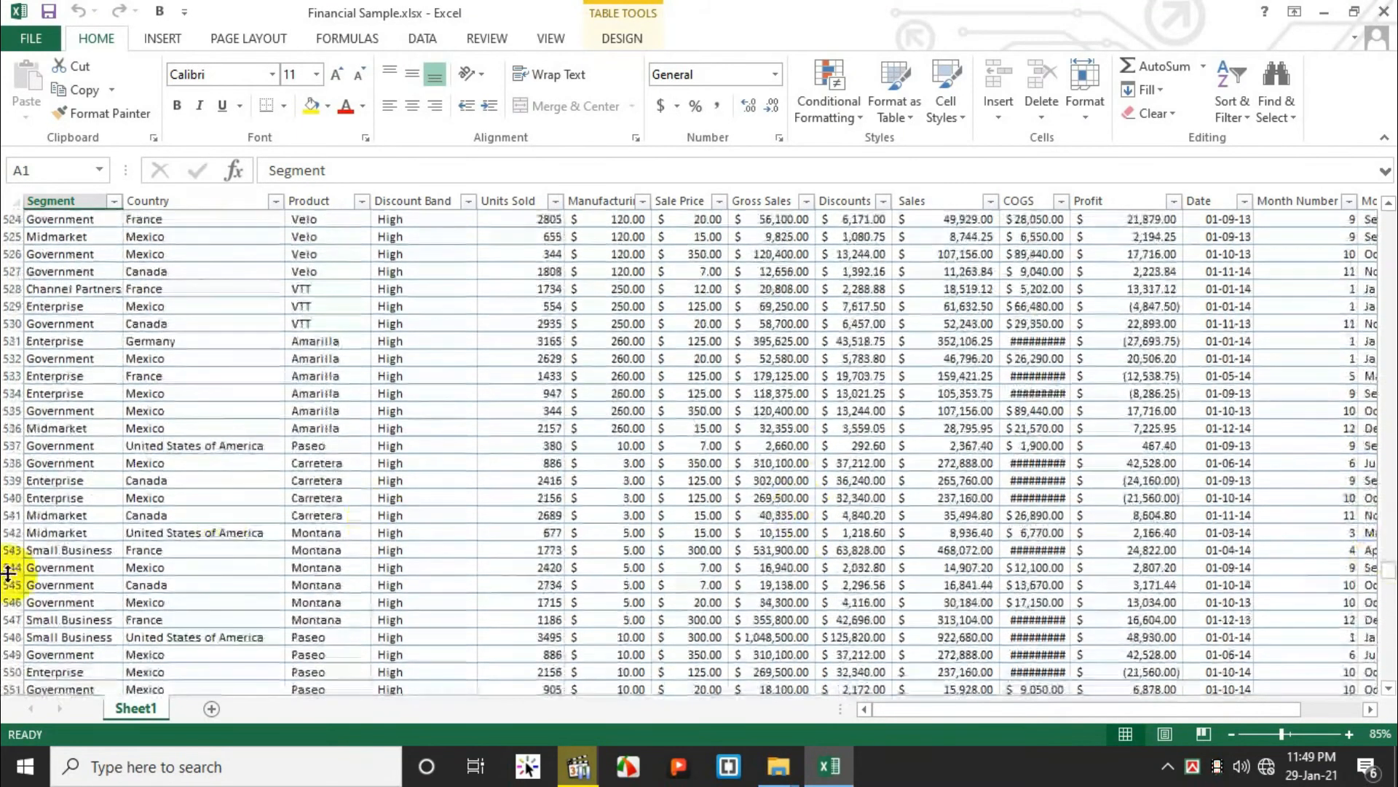
click(55, 671)
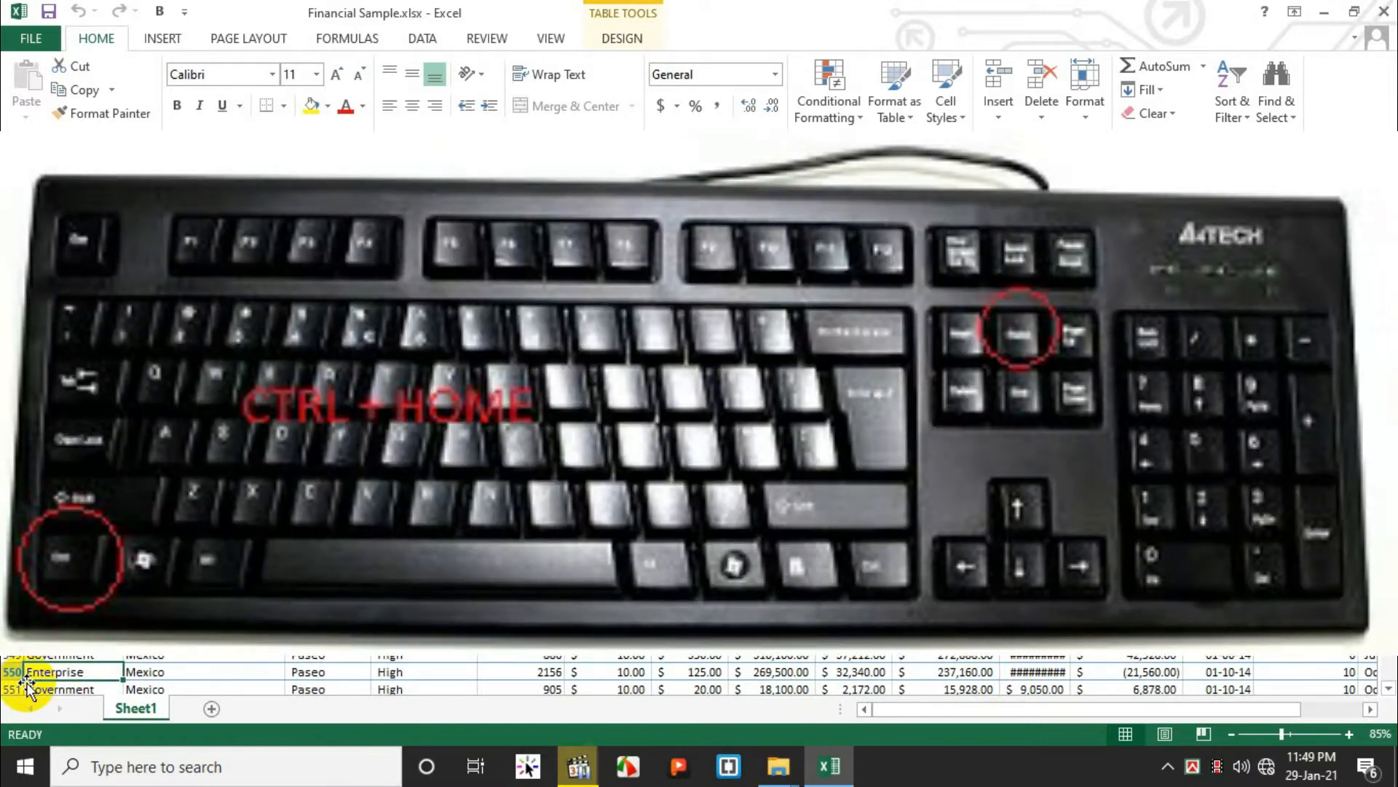
Step: Jump back to the header row with Ctrl+Home
key(Ctrl+Home)
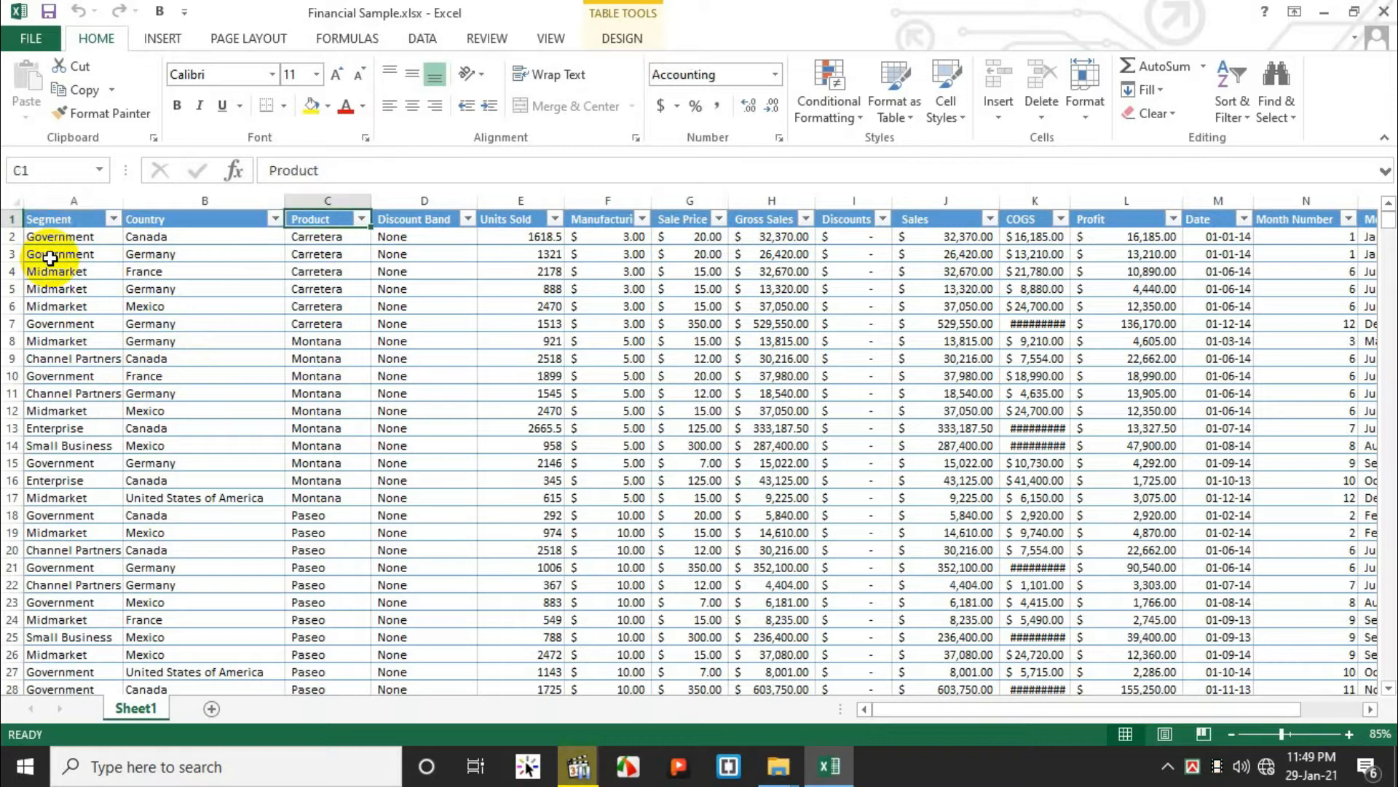
Step: Move across the table's cells to reach the rightmost Year column at P2
click(415, 219)
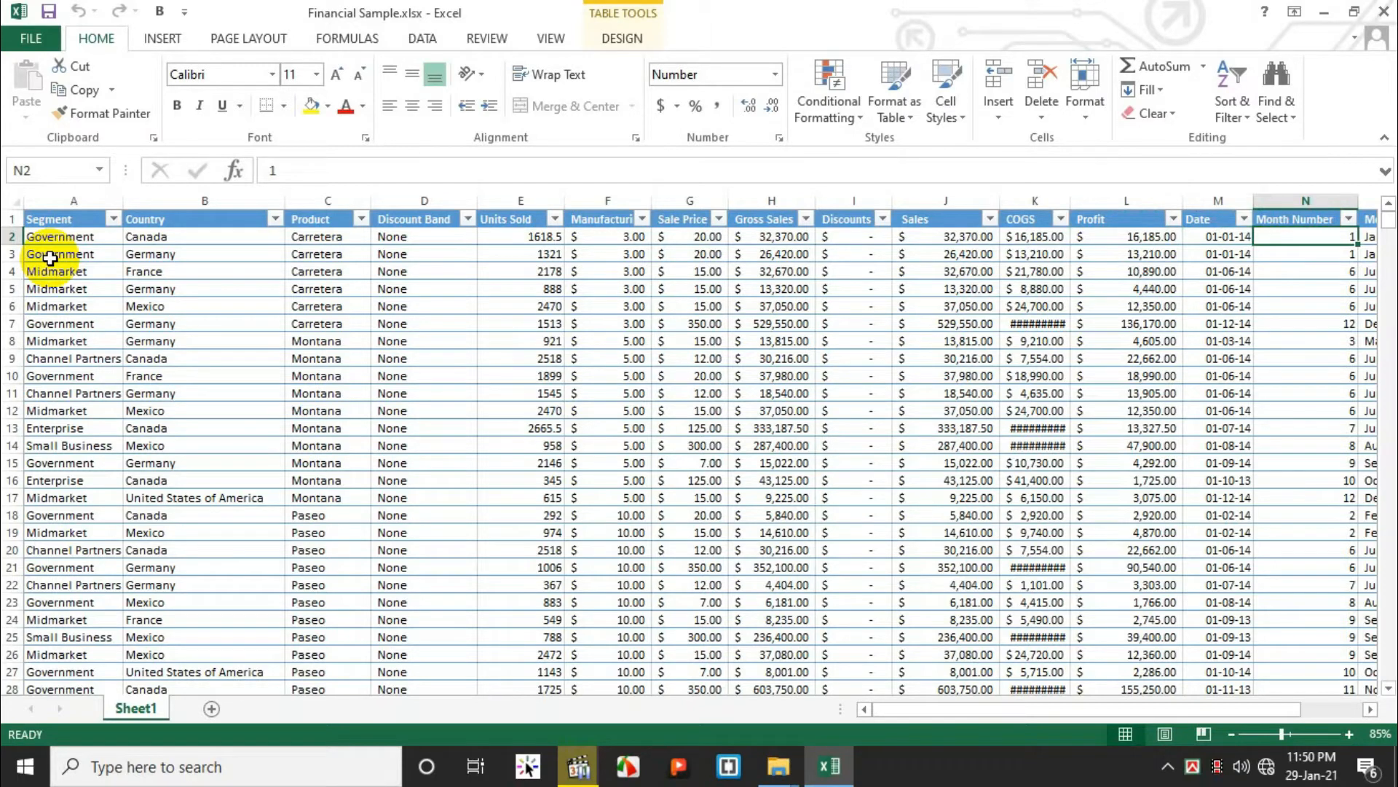
click(946, 235)
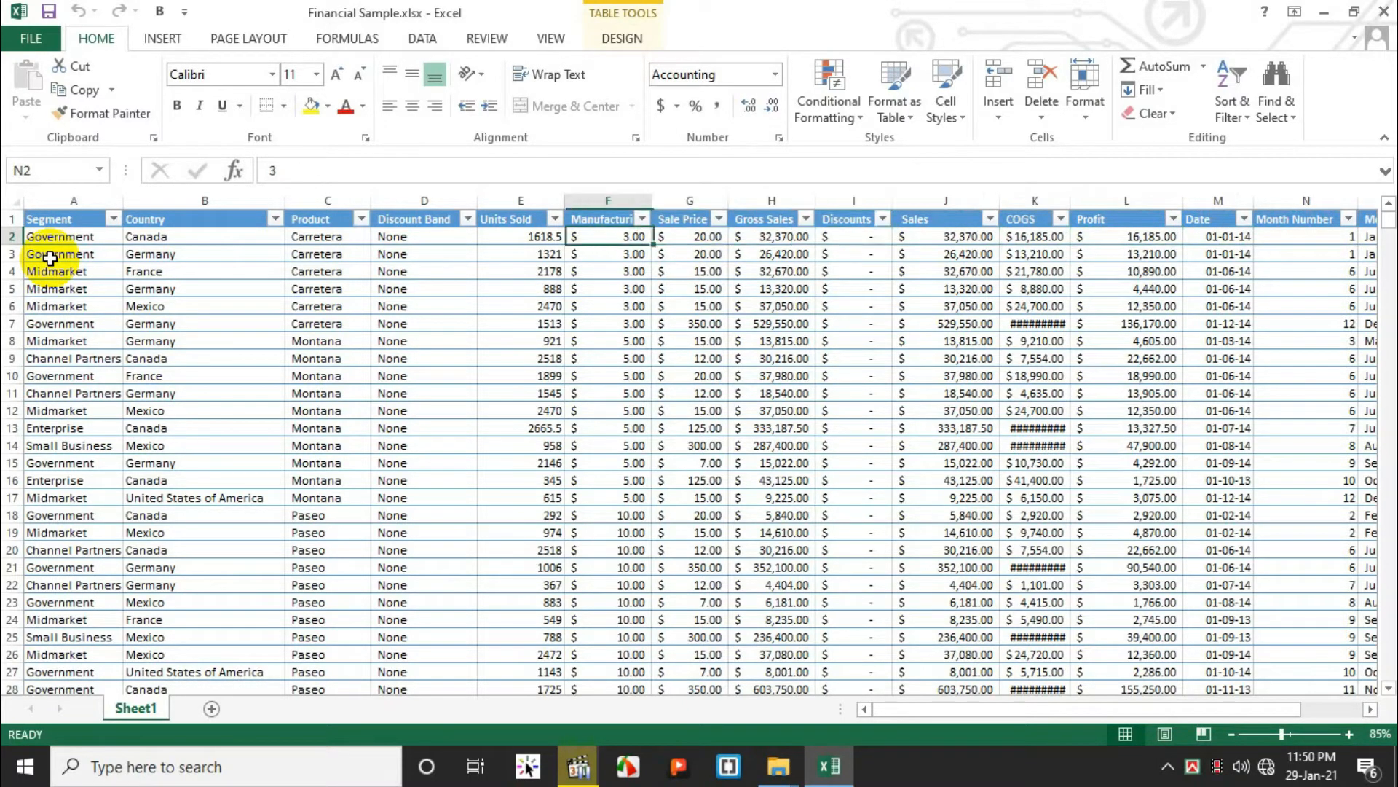
click(608, 236)
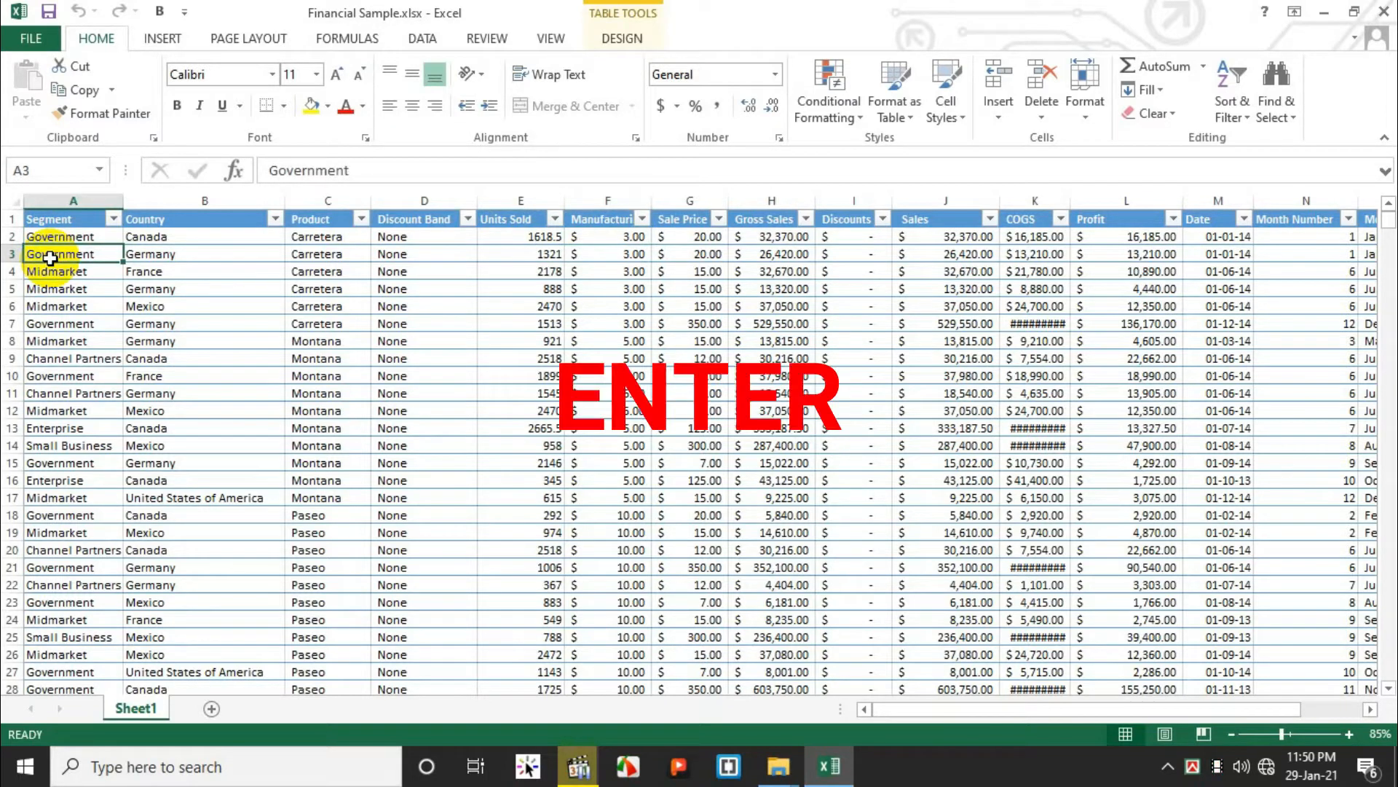
click(328, 253)
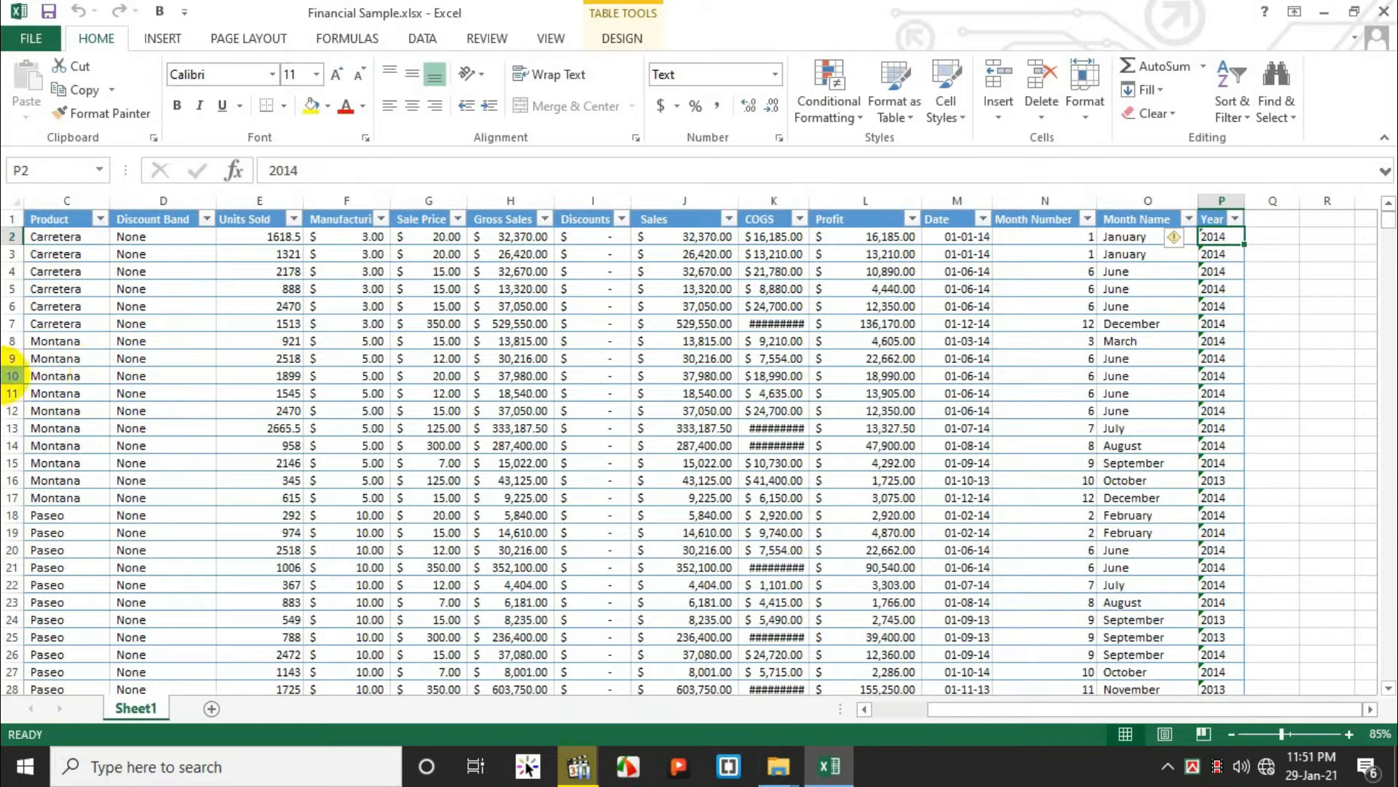
mouse_move(1278, 87)
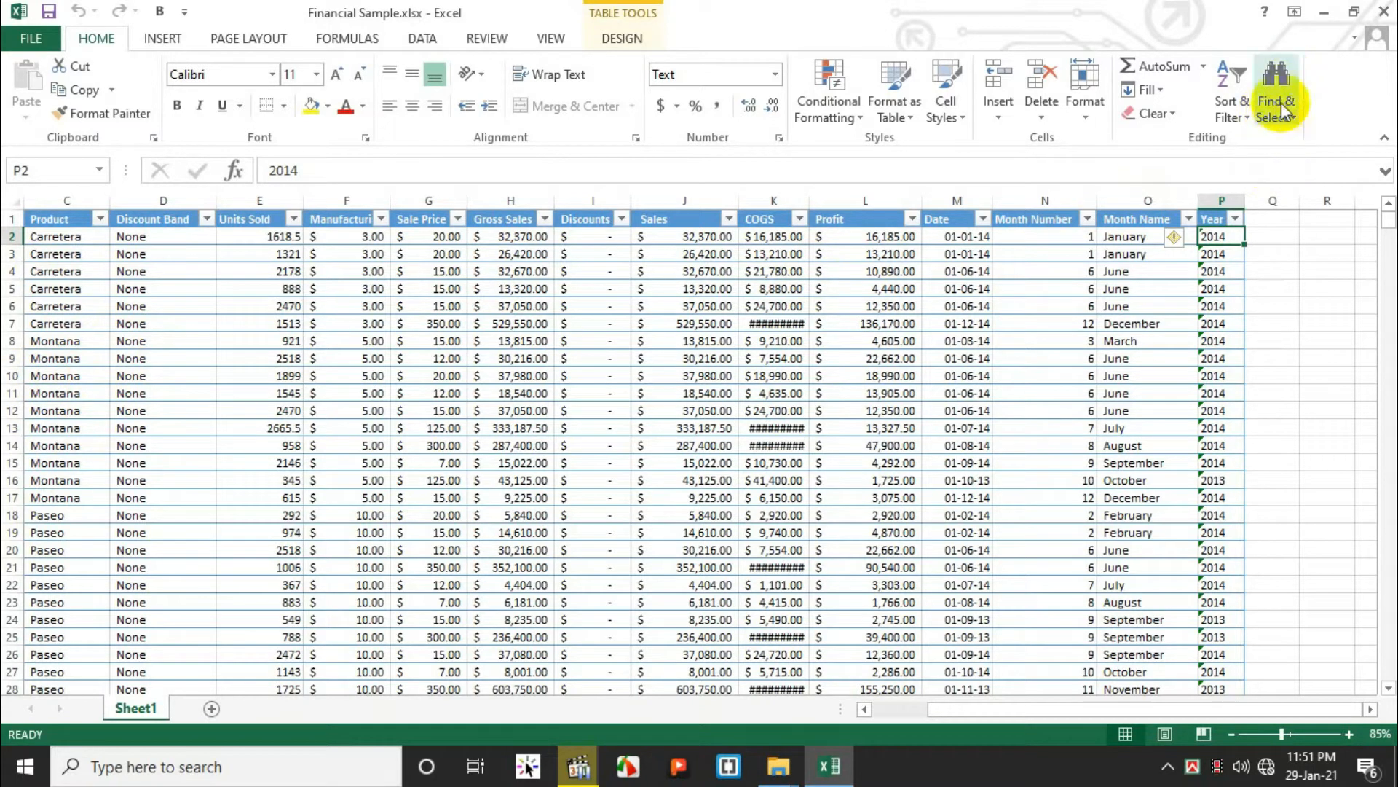
Step: Open the Find & Select menu on the Home ribbon
click(1276, 80)
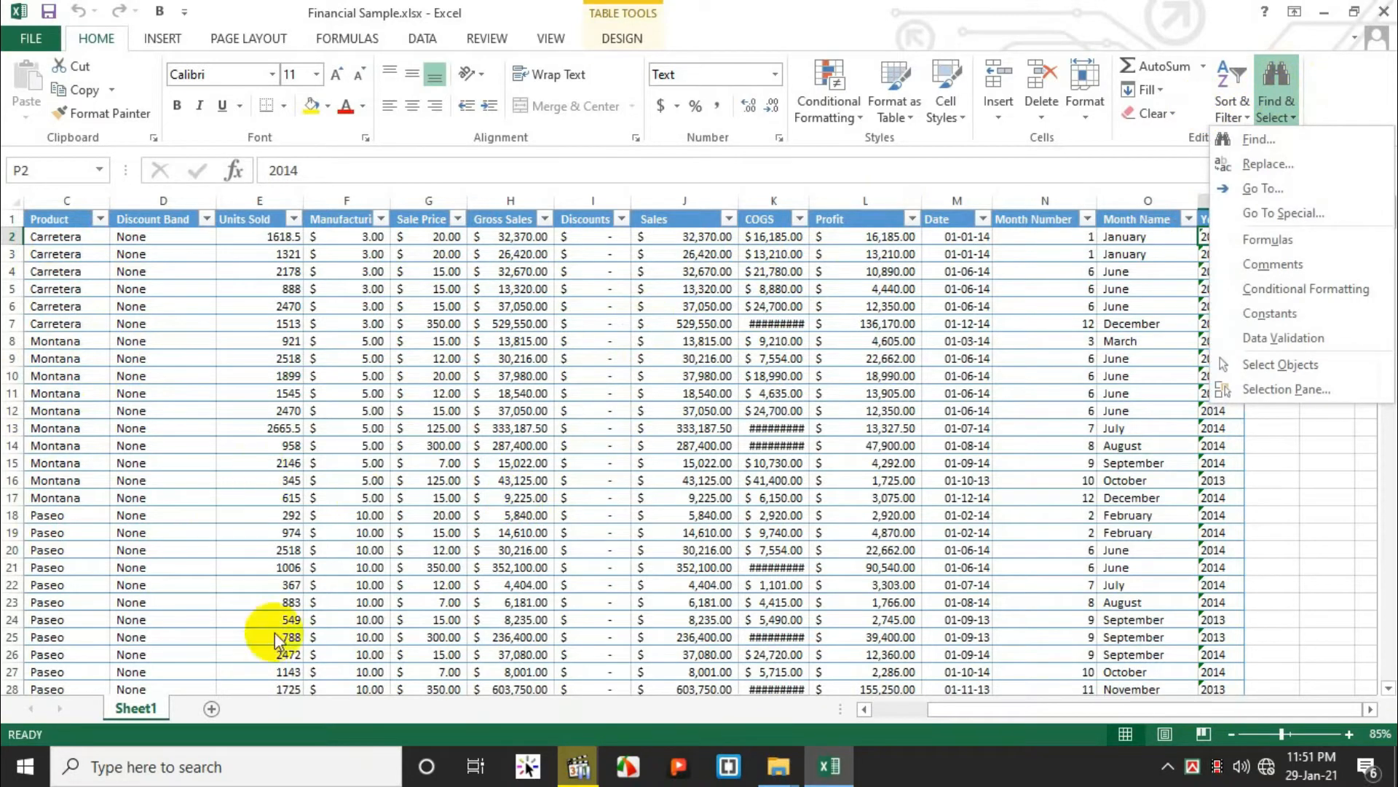
mouse_move(833, 394)
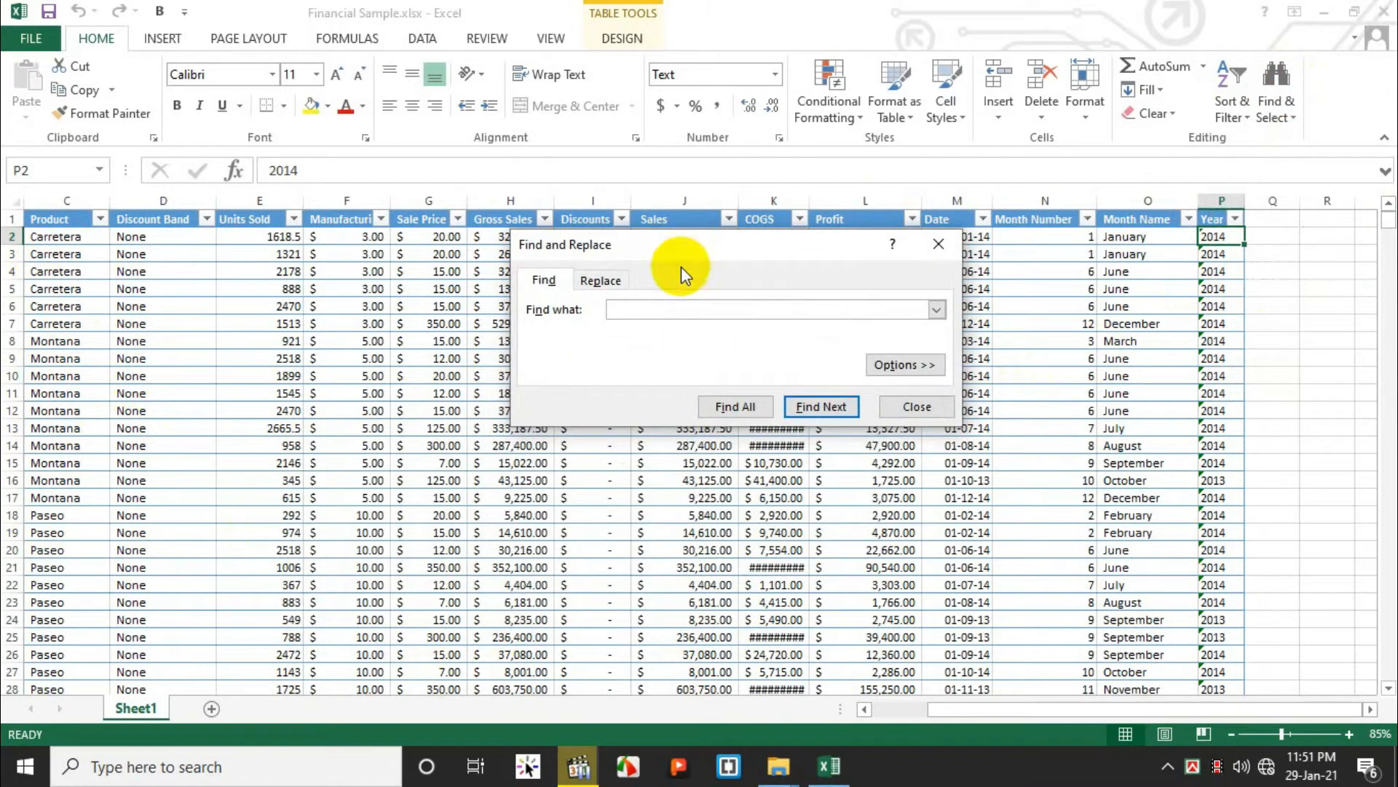
mouse_move(248, 452)
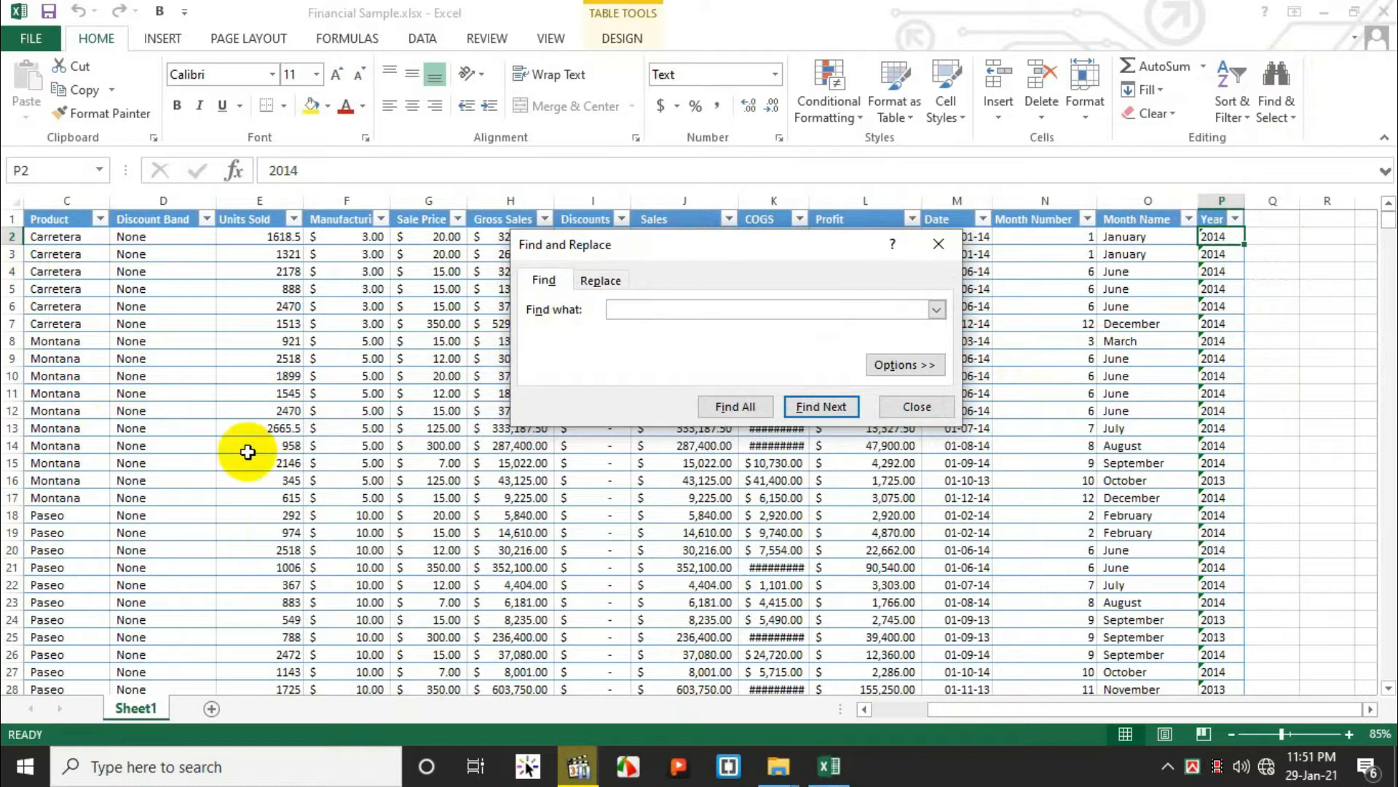
mouse_move(167, 357)
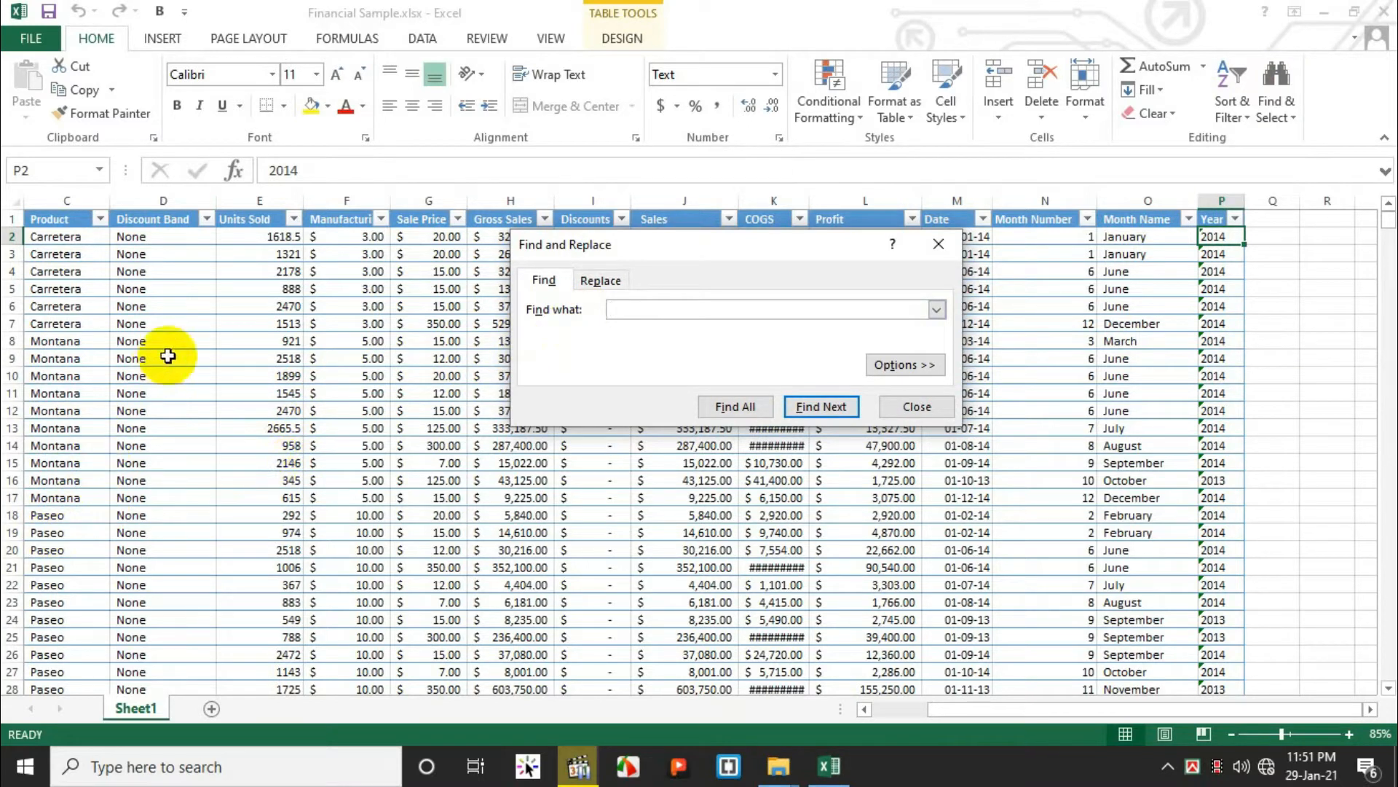
mouse_move(64, 580)
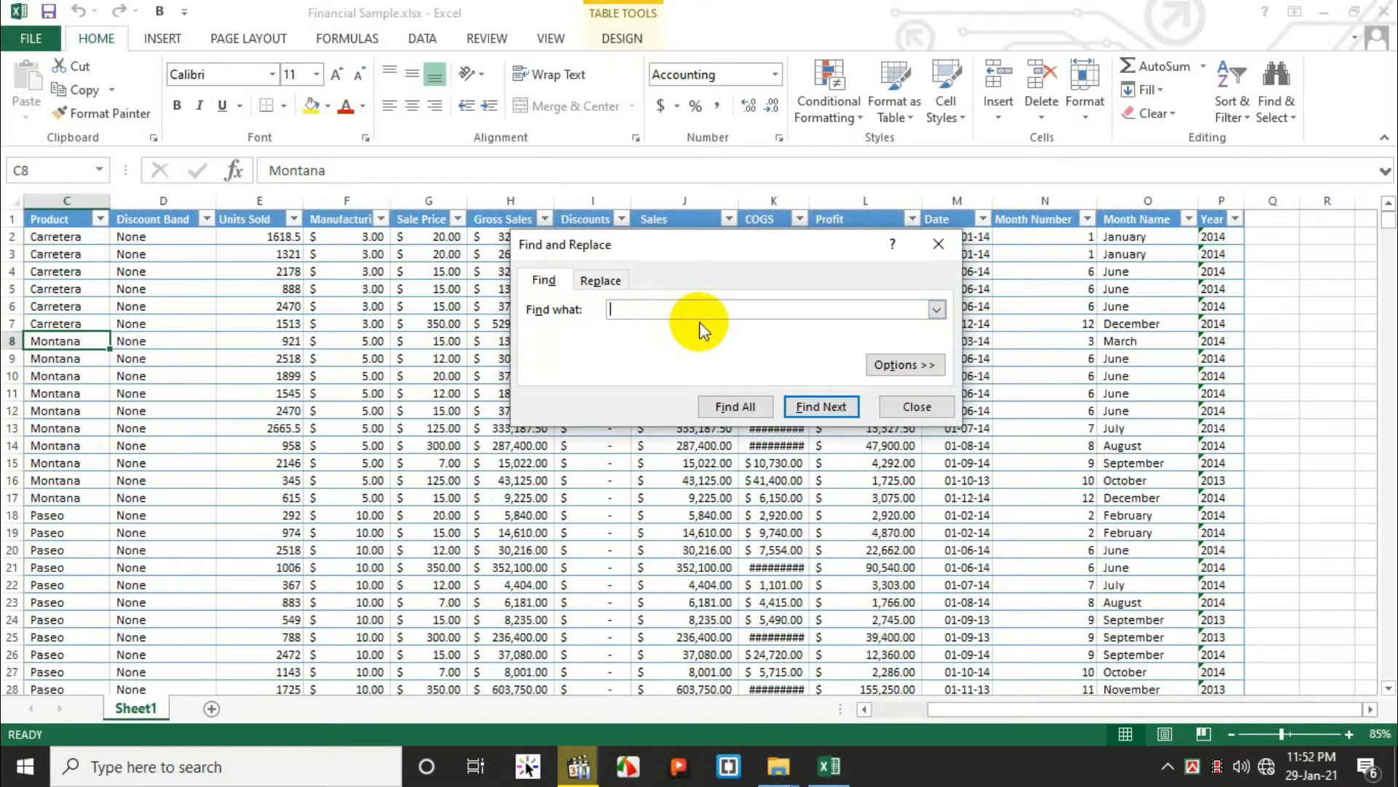
Step: Enter 'Montana' as the search term, correcting the capitalisation
text(m)
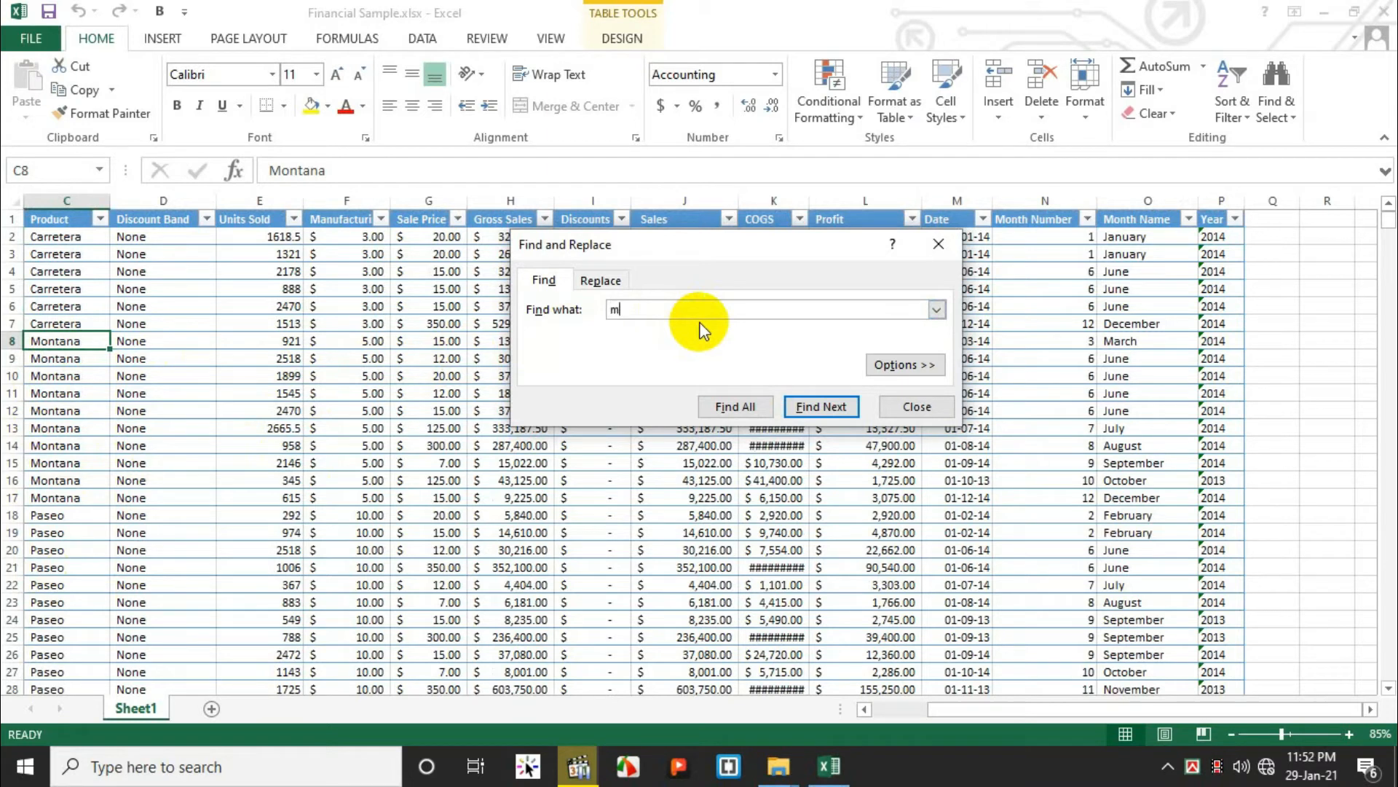
text(ONT)
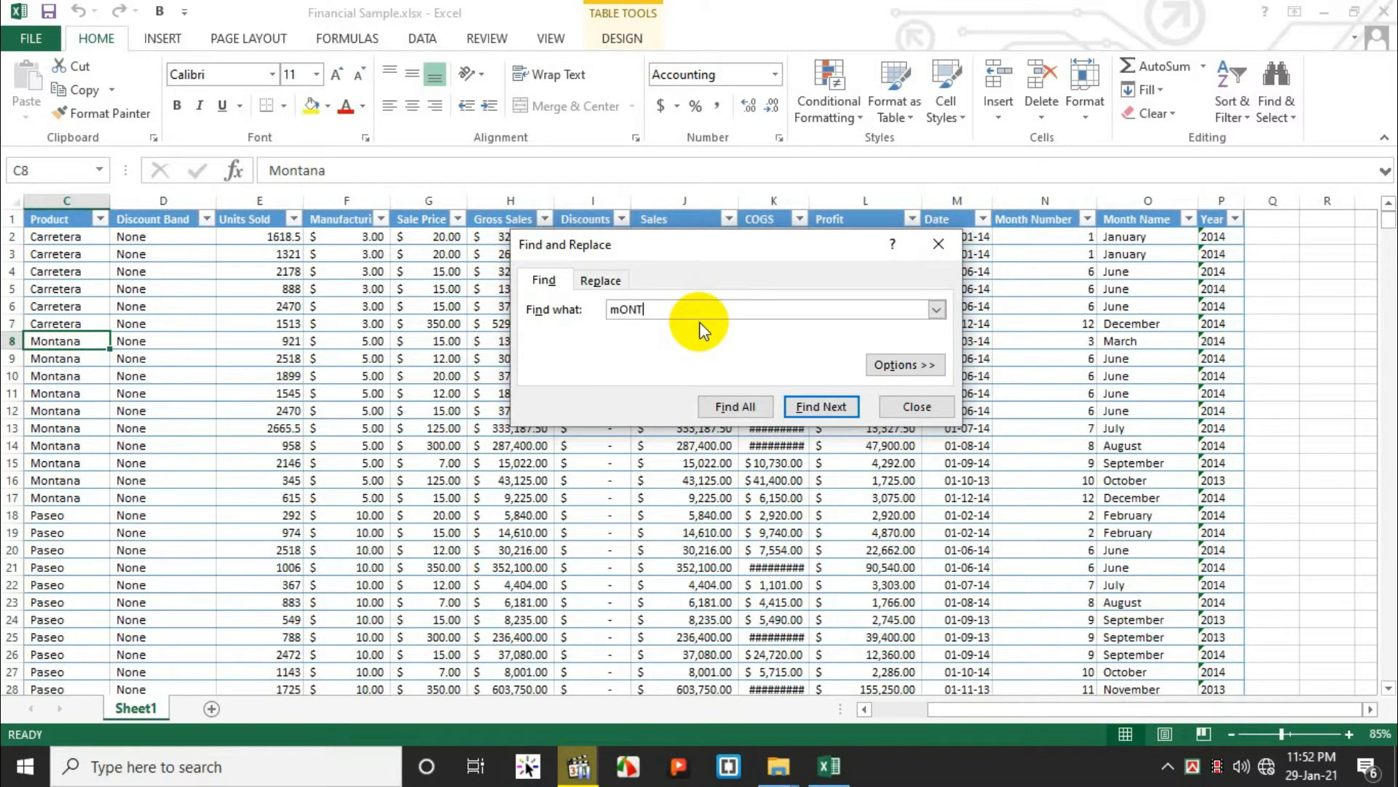
text(ANA)
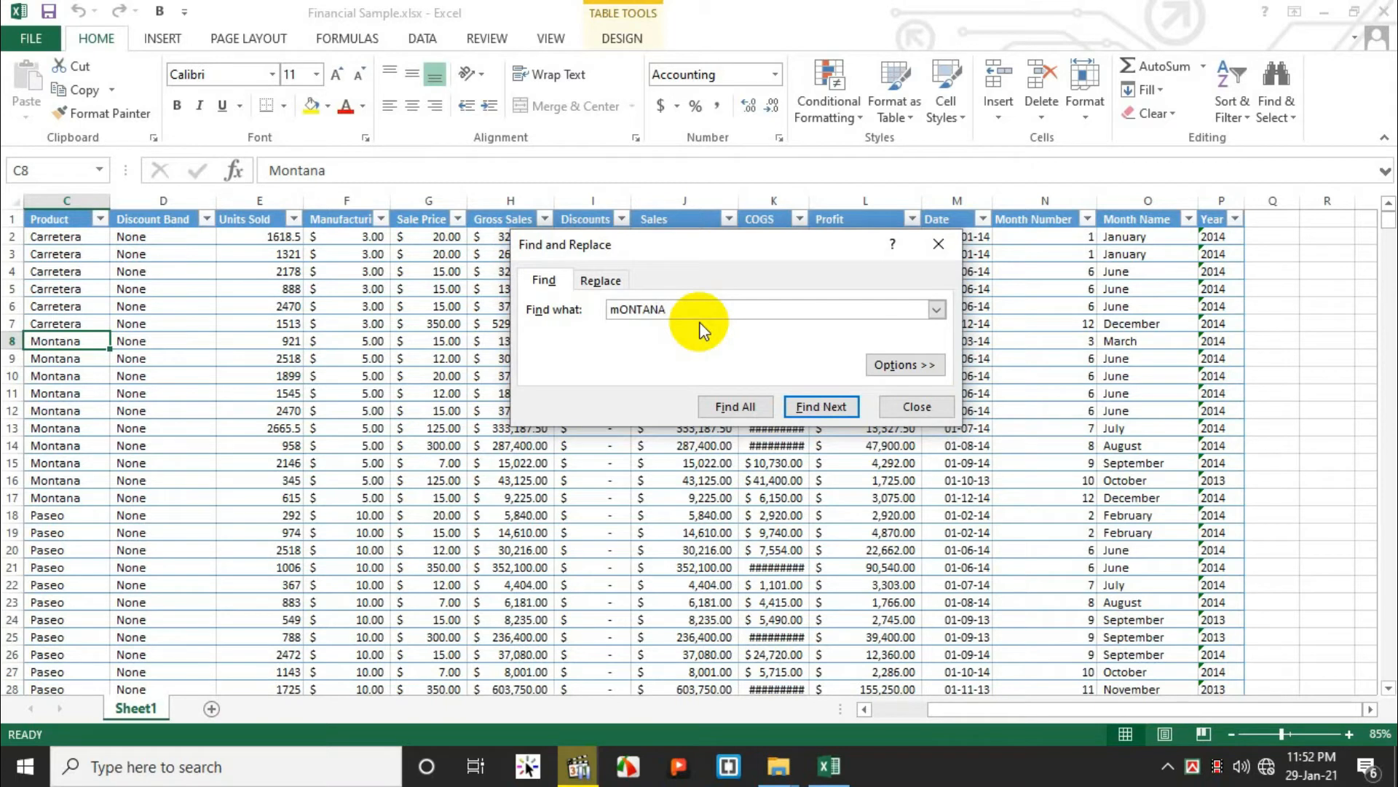
key(Backspace)
text(Mo)
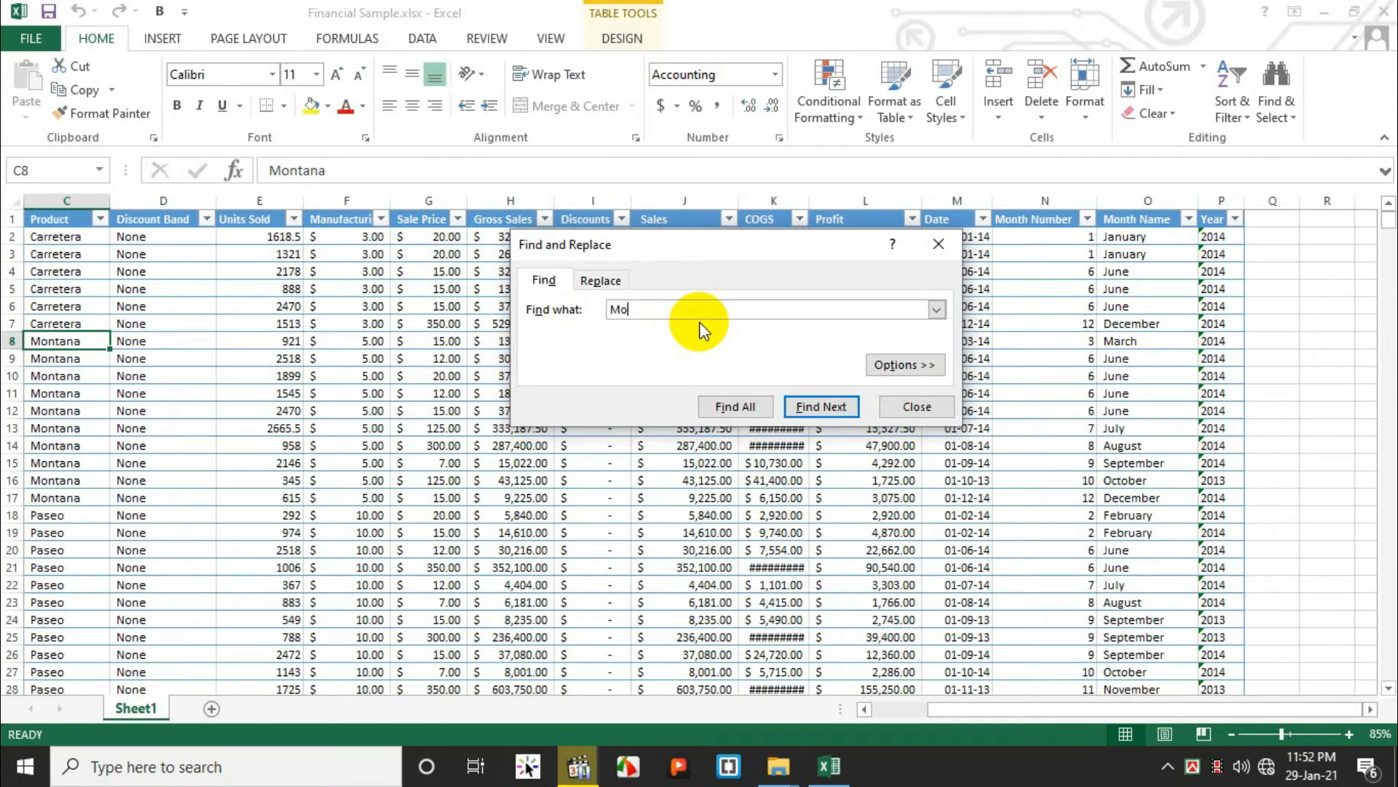
text(ntana)
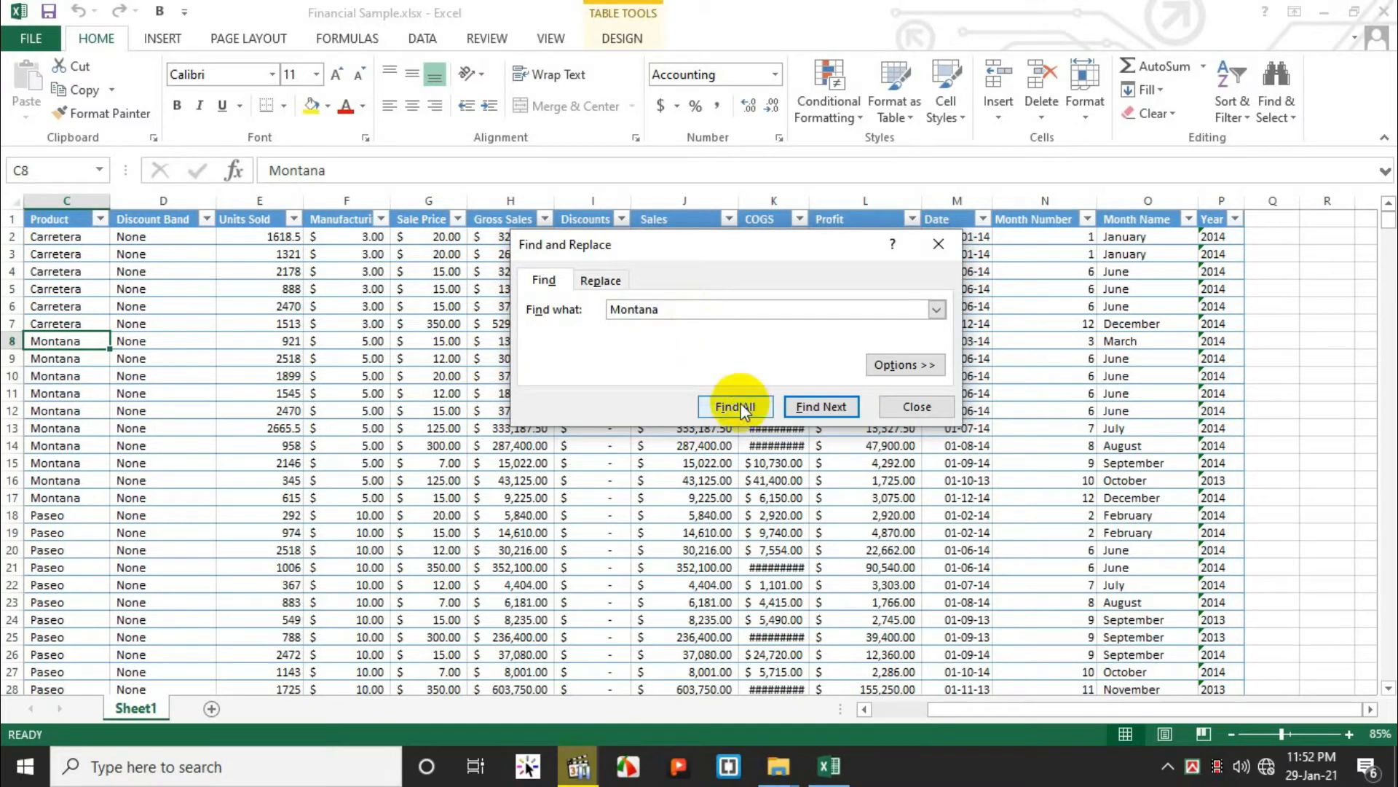
Step: Find all 93 Montana cells and step to the next match
click(733, 407)
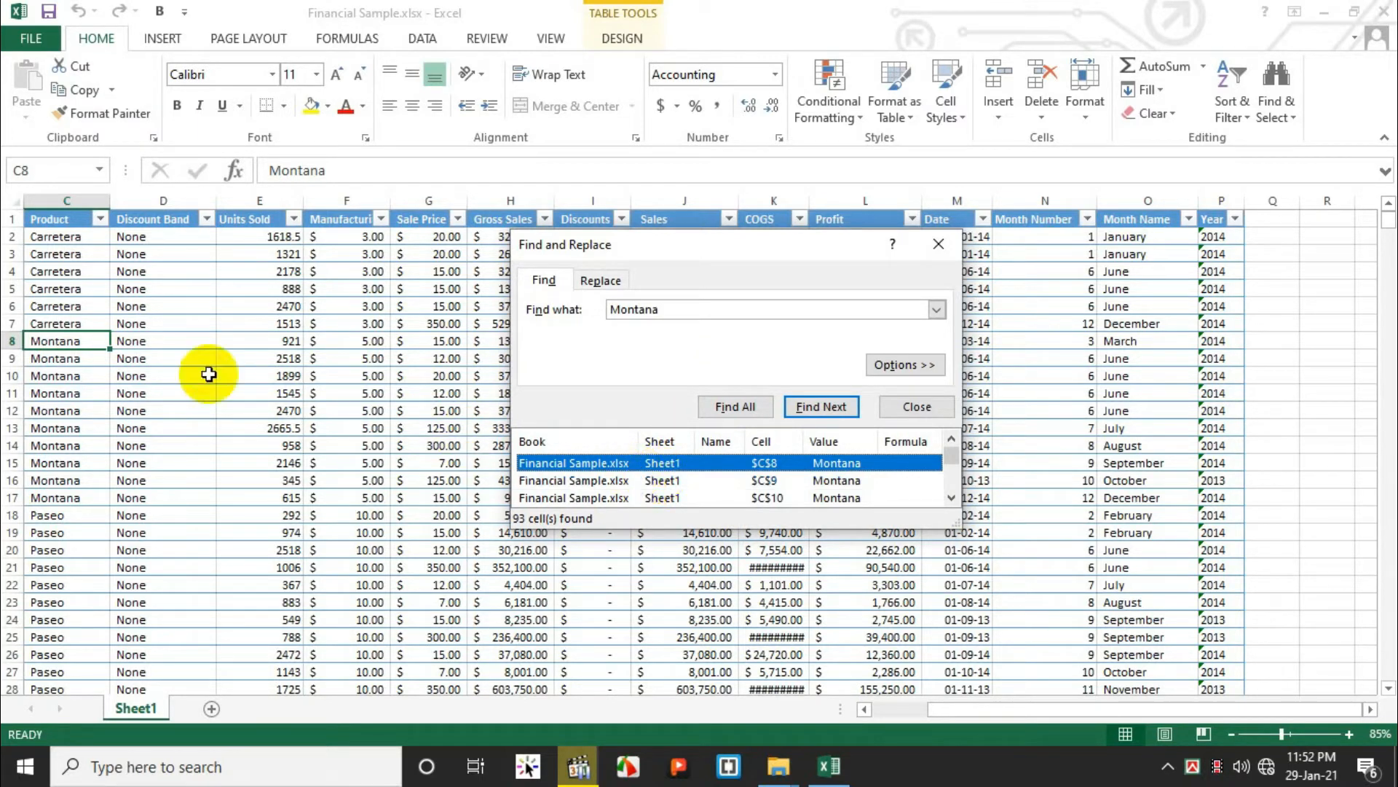
click(822, 406)
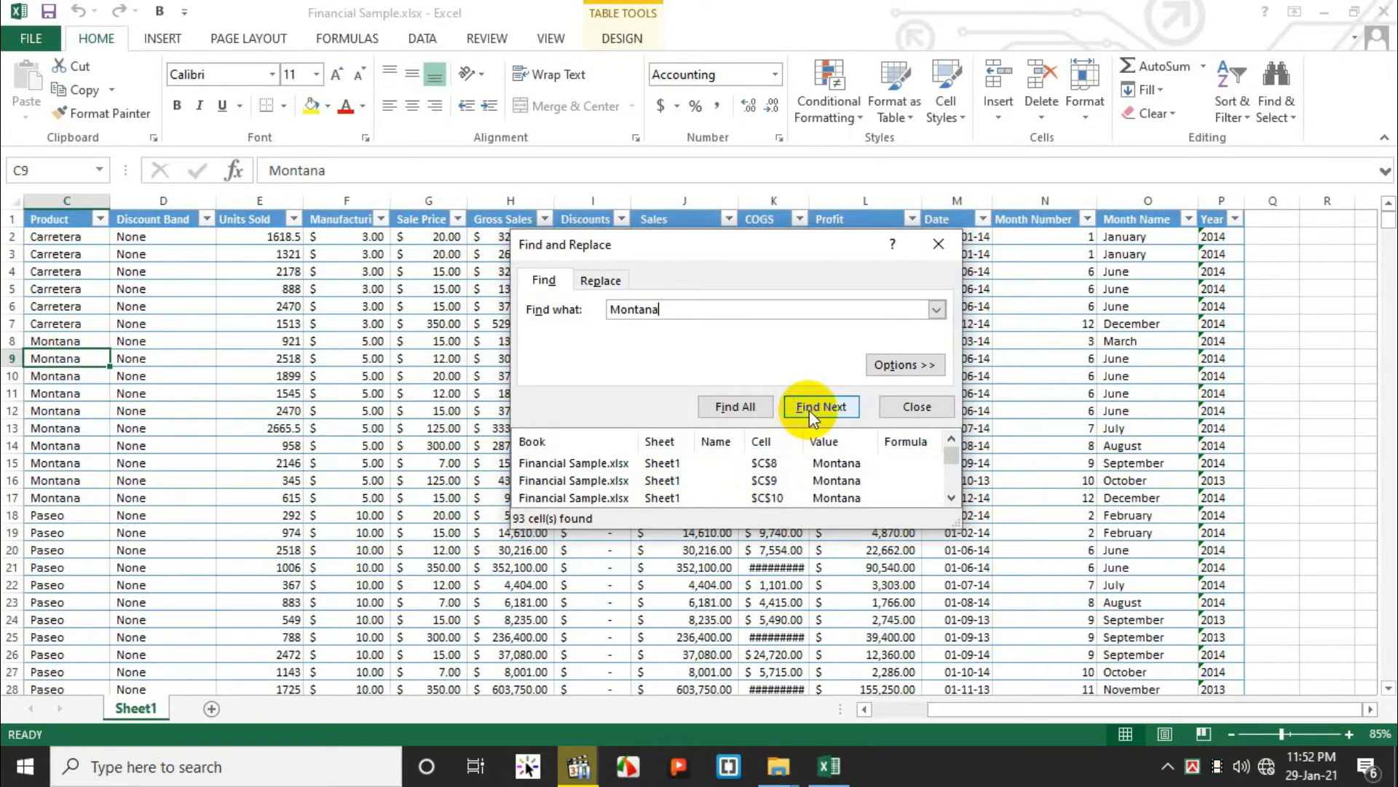
Step: Step through the Montana matches to C70, then C74, then open Replace
click(821, 407)
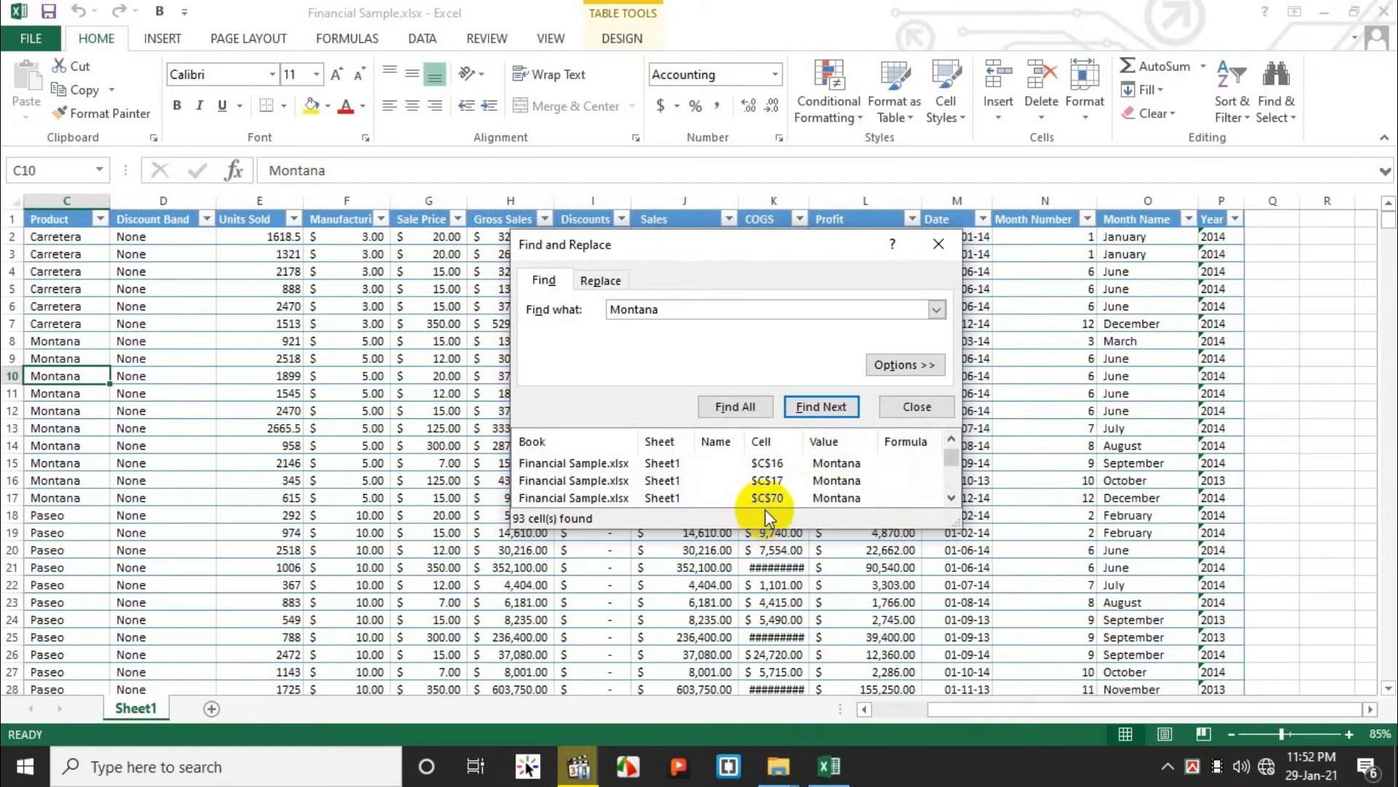
click(767, 499)
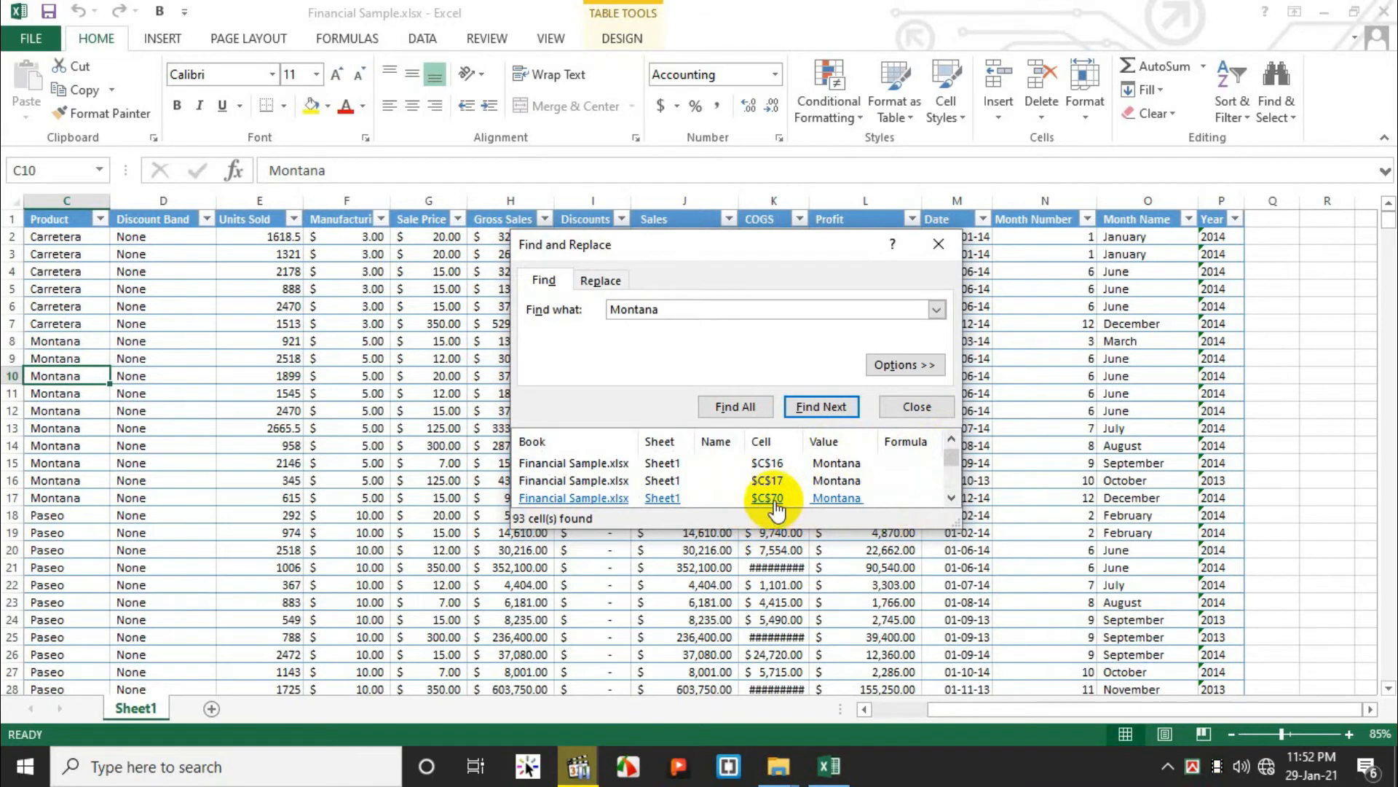
click(766, 498)
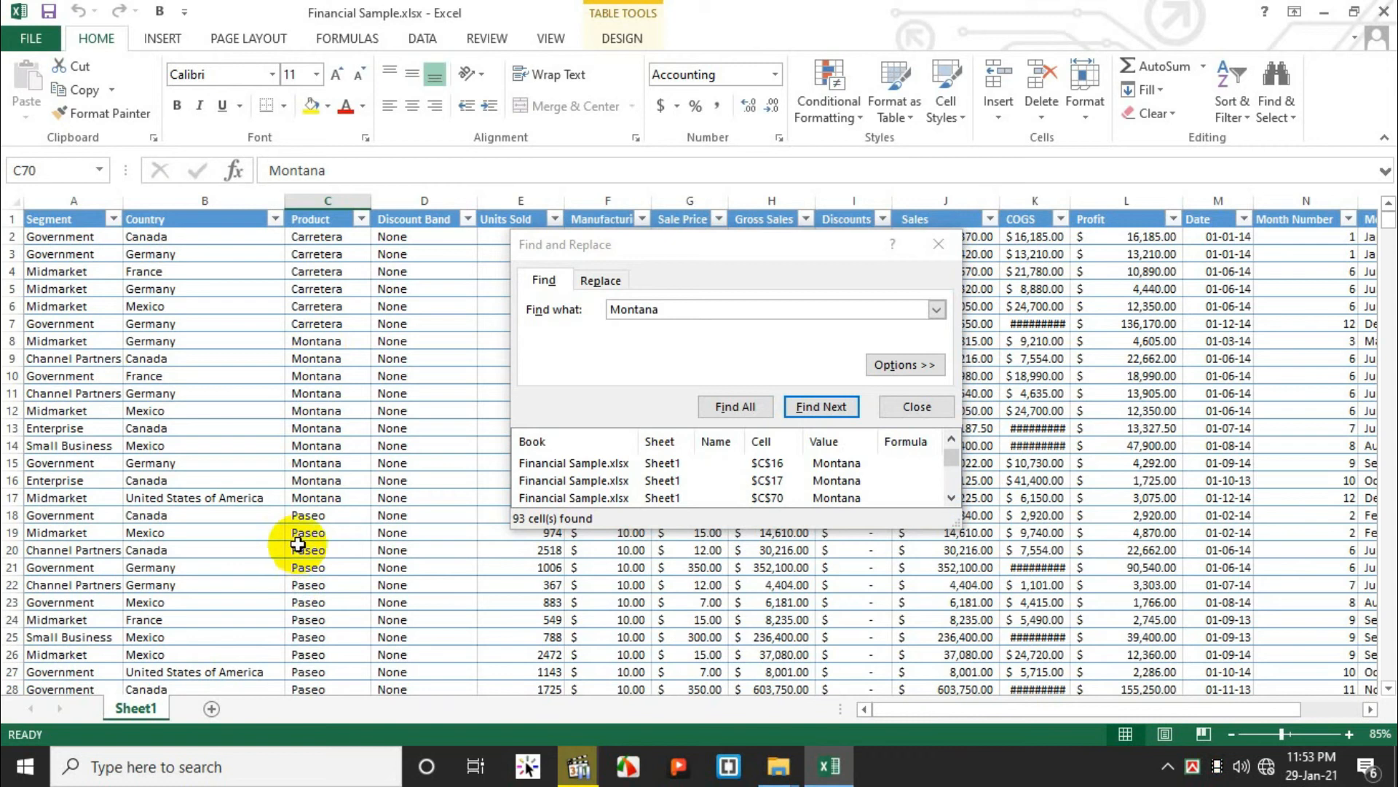
mouse_move(343, 654)
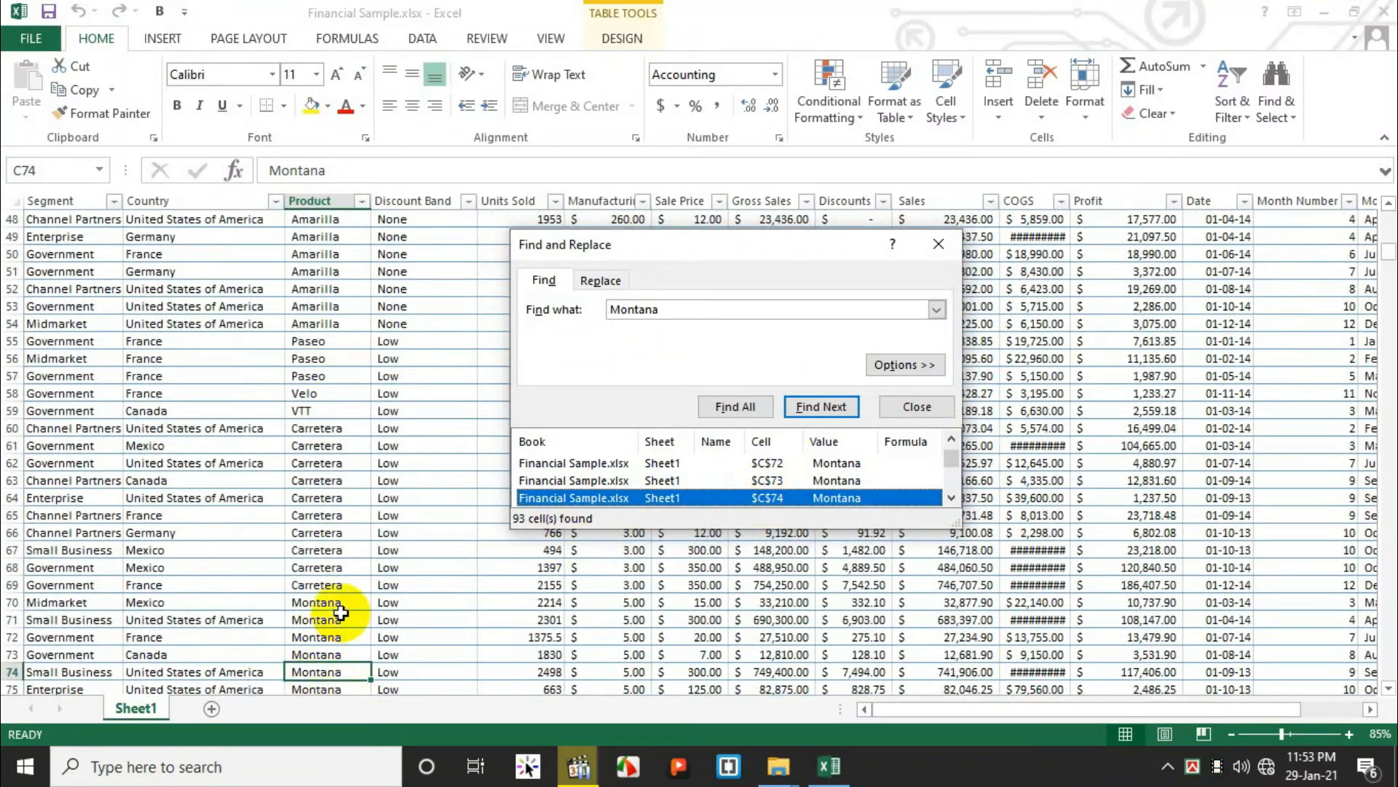
click(601, 280)
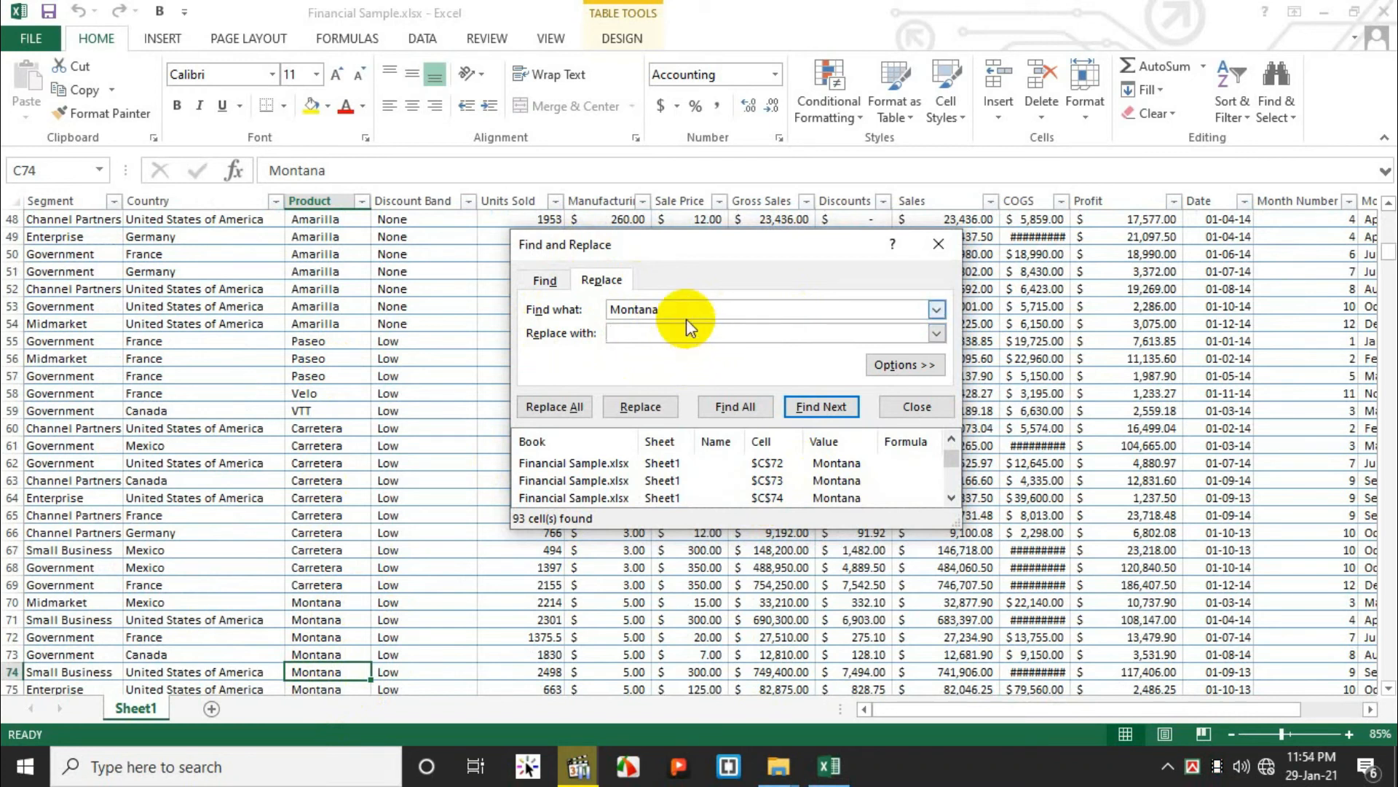
Step: Replace every Montana entry with 'Riaz' and confirm the 93 replacements
click(633, 309)
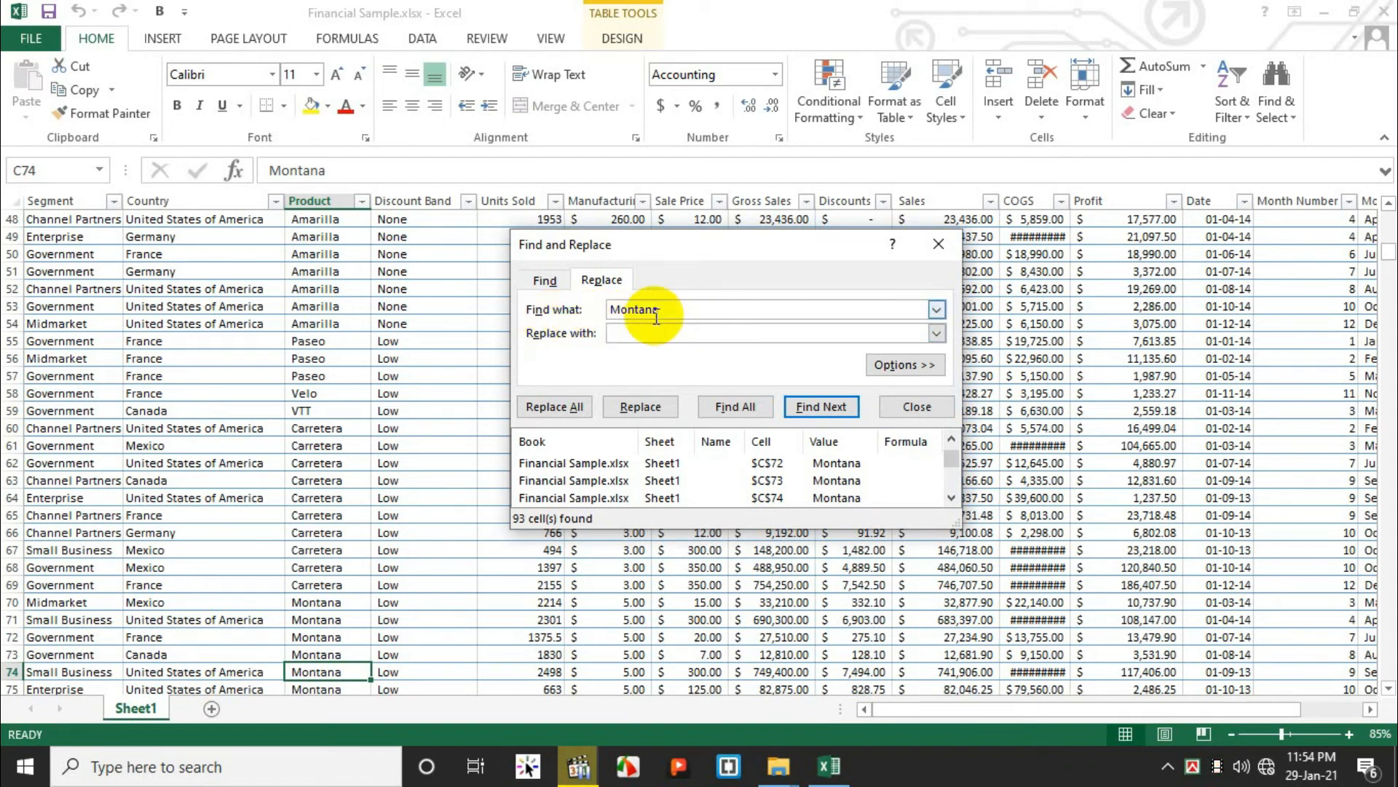
click(767, 333)
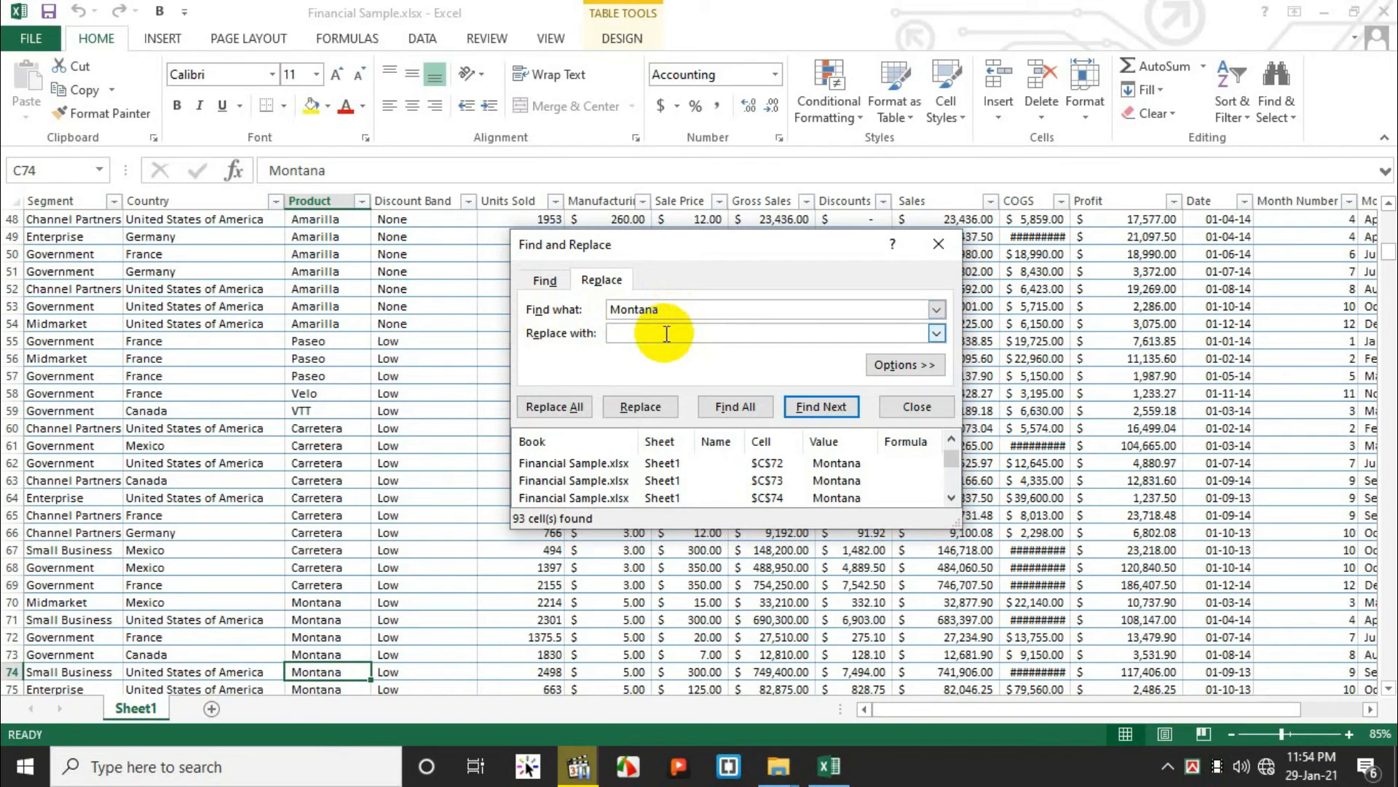
text(Riaz)
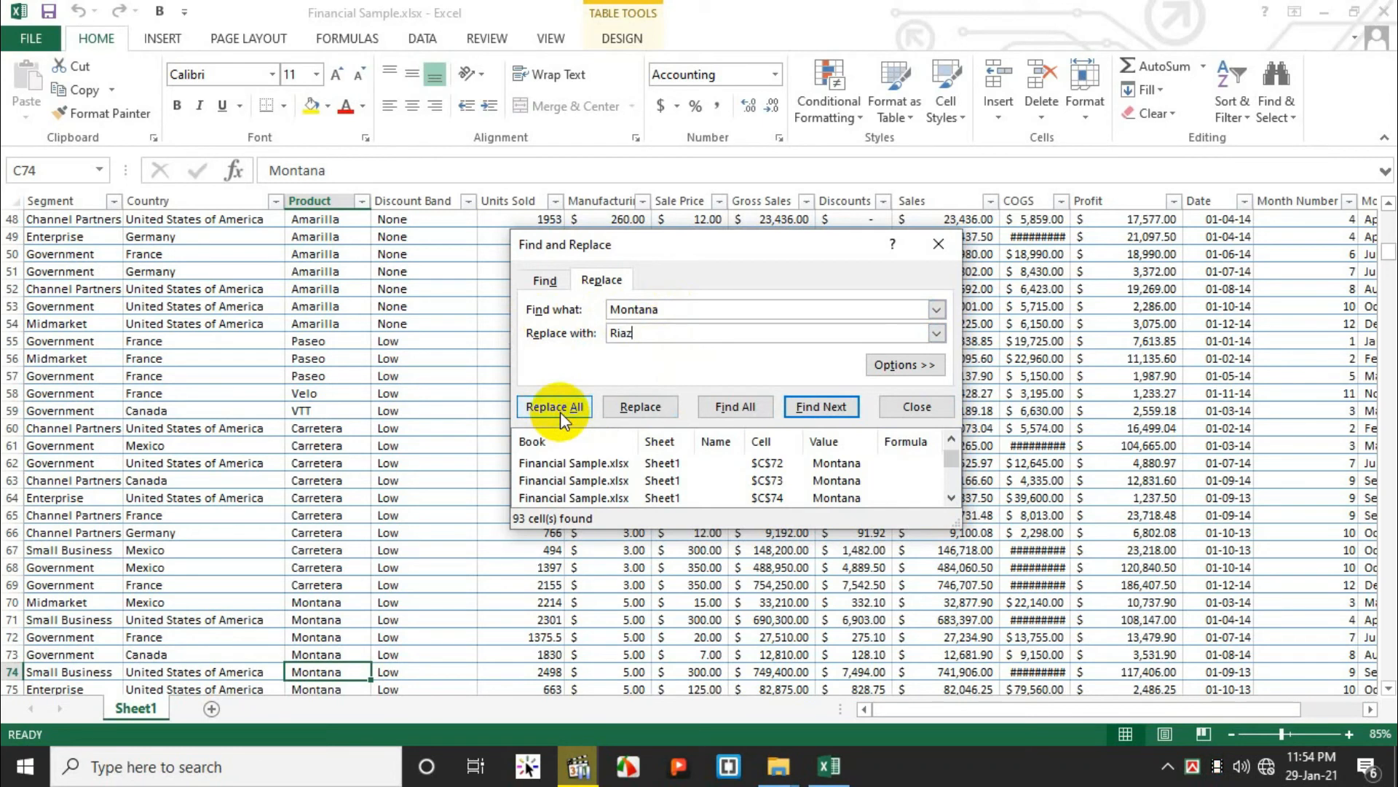
click(553, 406)
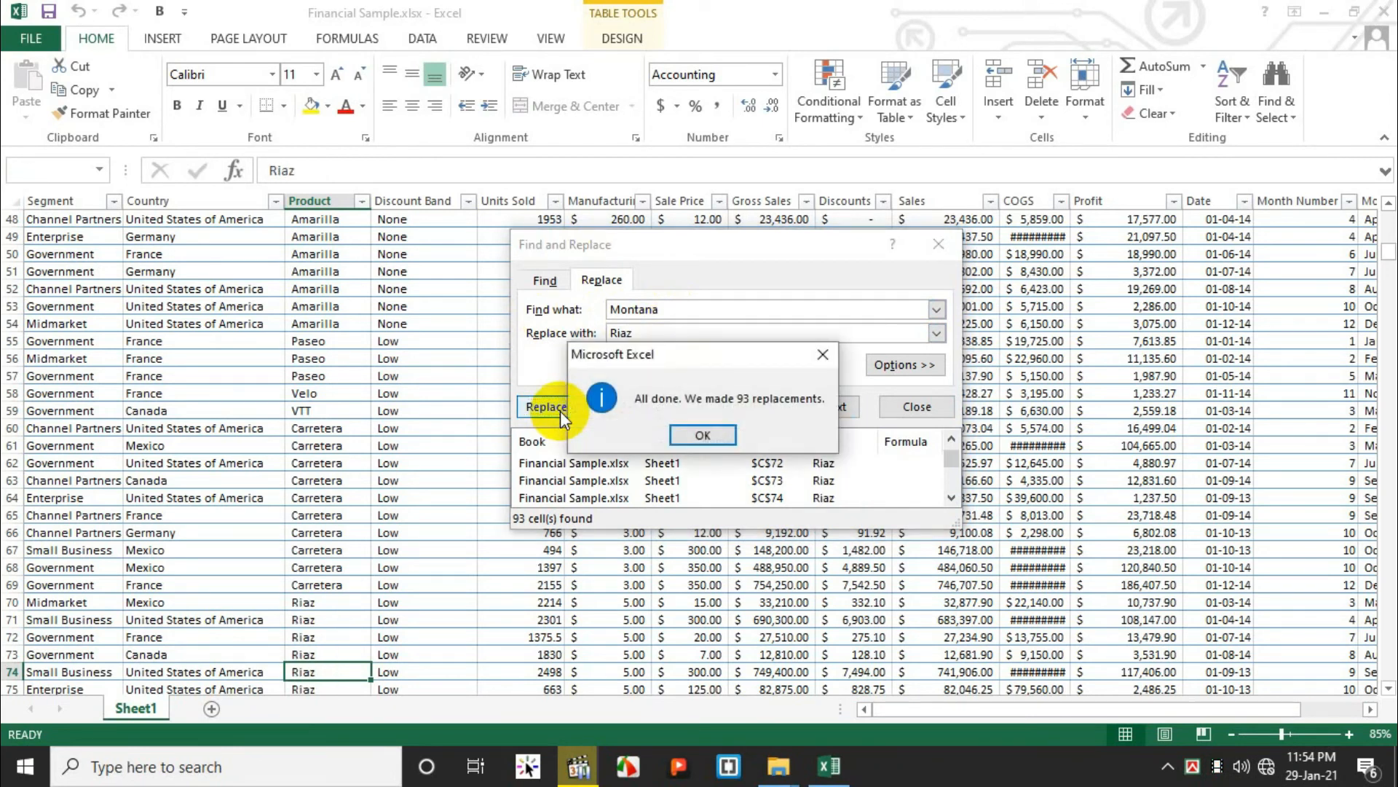
mouse_move(778, 417)
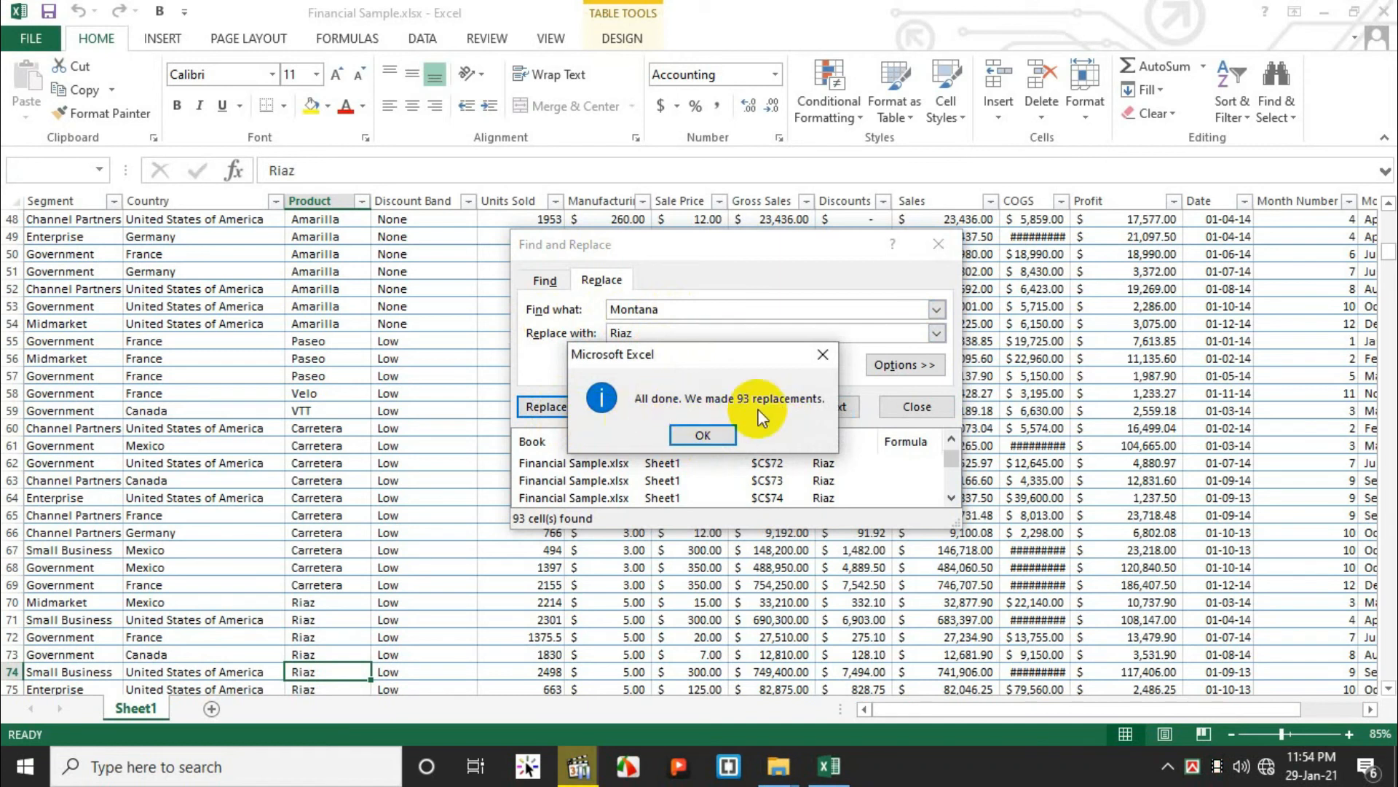
click(702, 435)
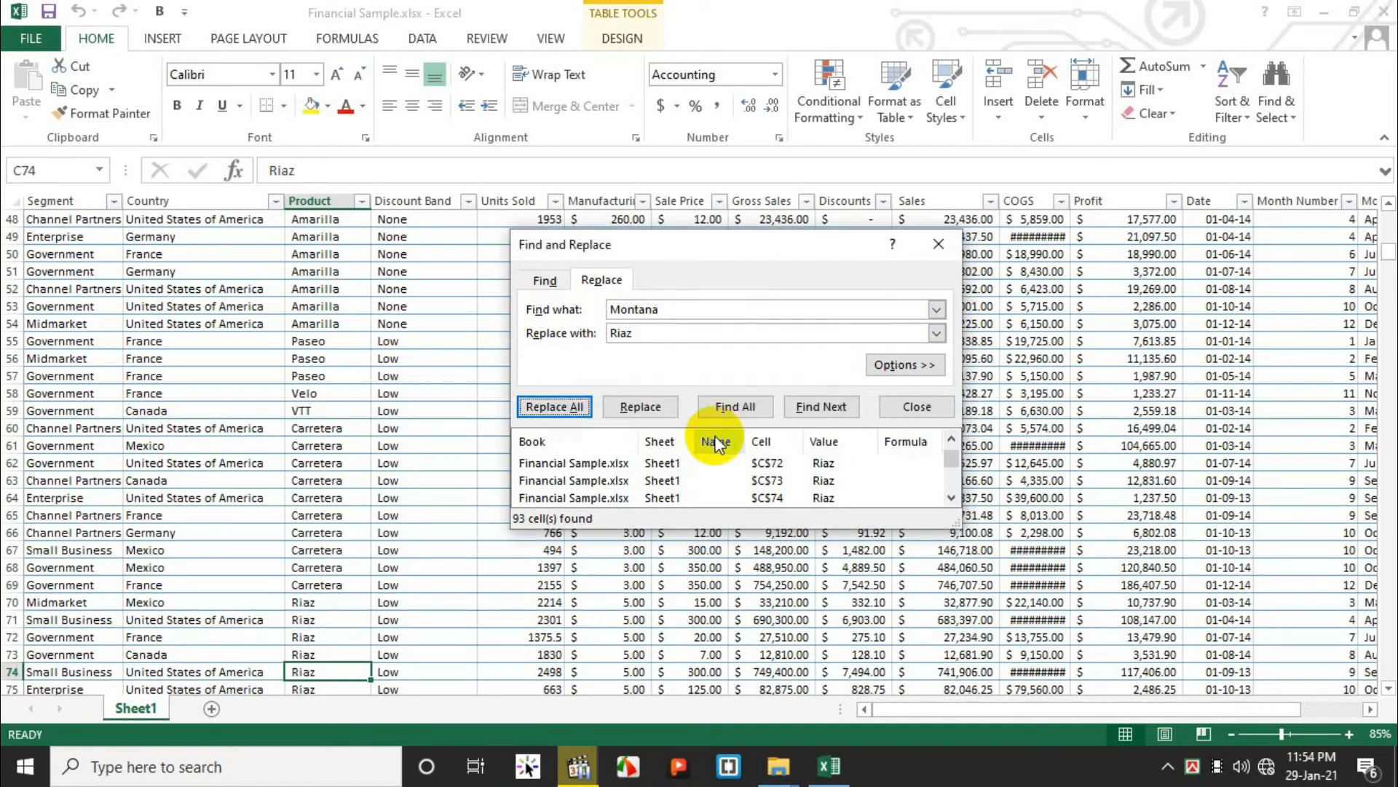